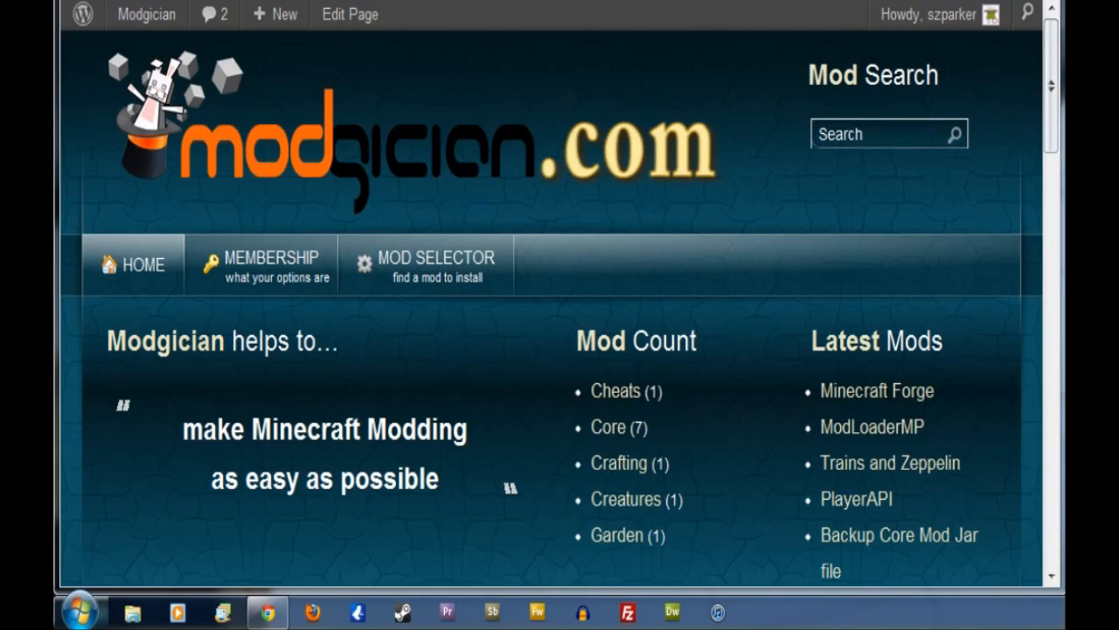
mouse_move(631, 458)
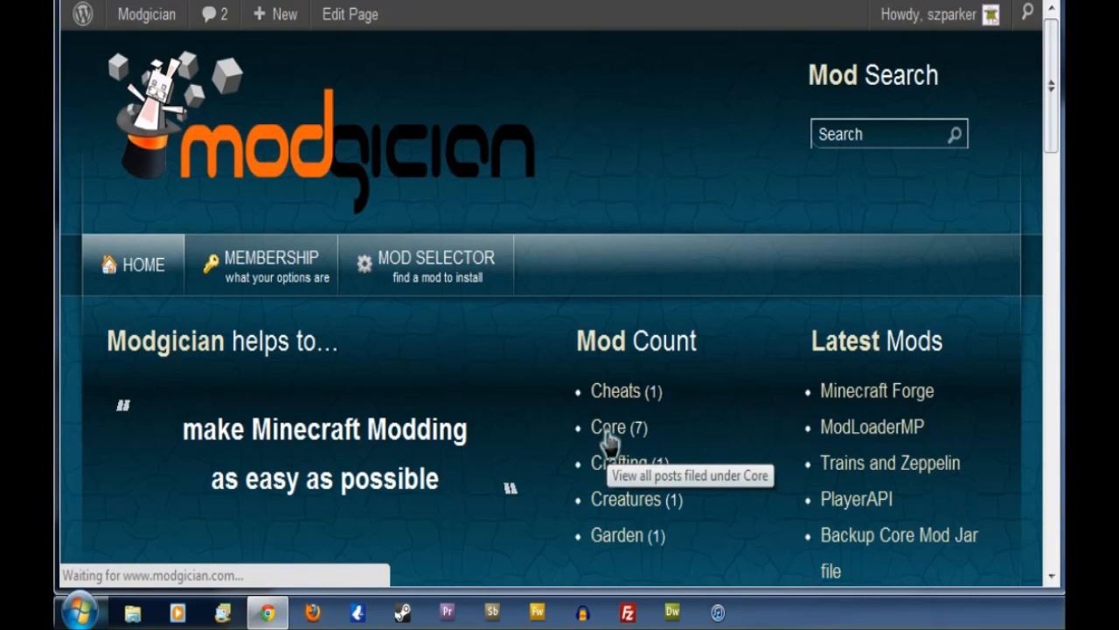
Show the Core mod category and scroll to the GuiAPI entry.
click(607, 426)
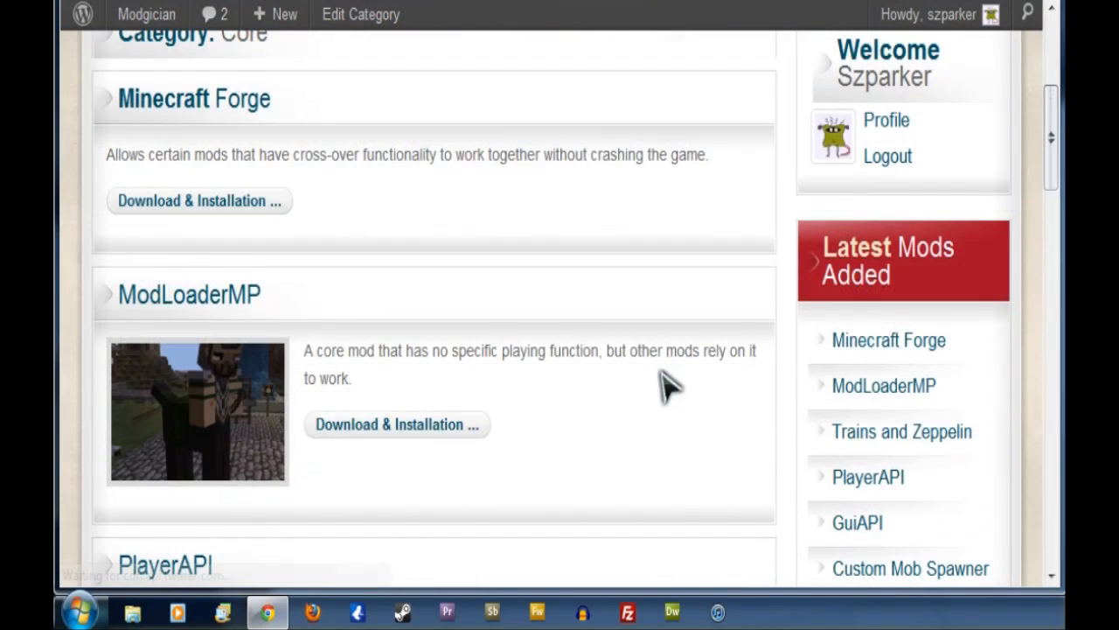
scroll(down, 3)
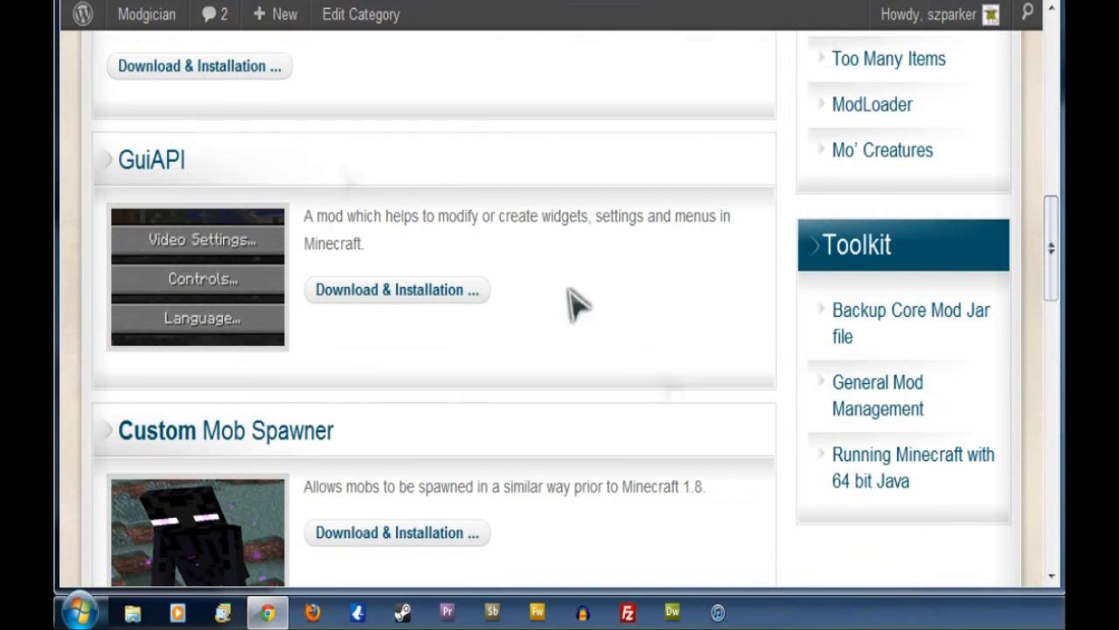
View the GuiAPI mod page by ShaRose and read through its Mod Info.
click(157, 162)
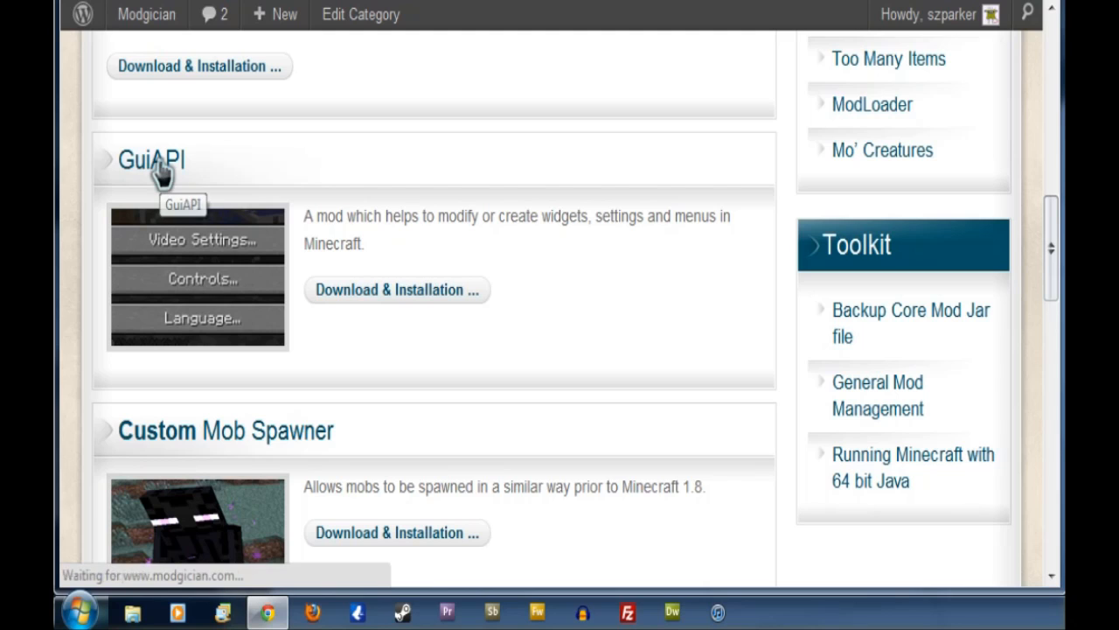
click(150, 159)
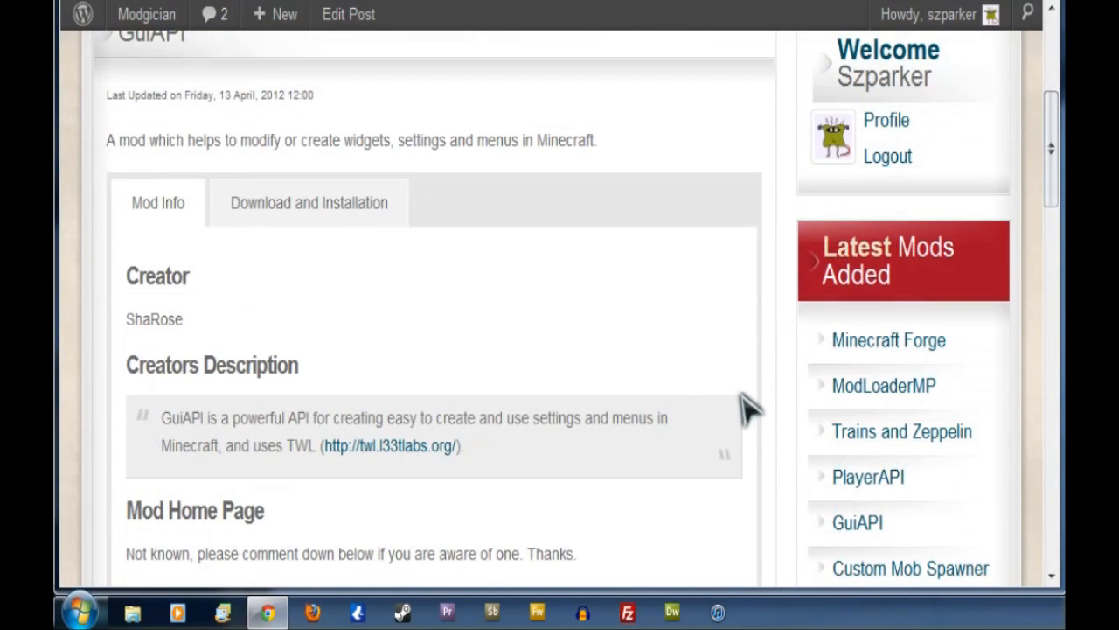
mouse_move(708, 313)
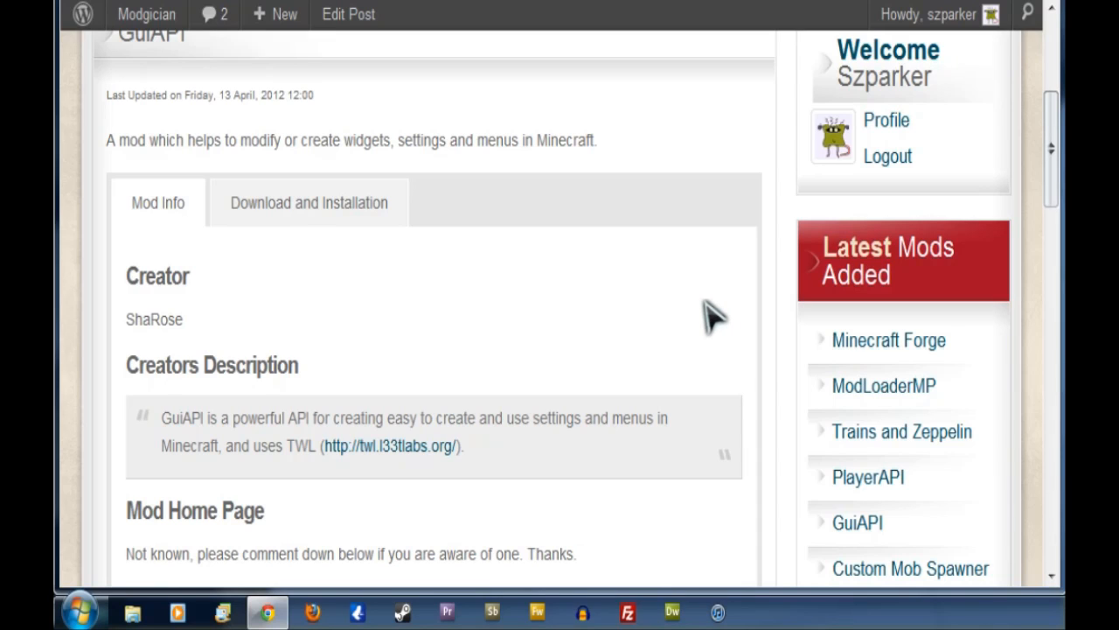
scroll(down, 3)
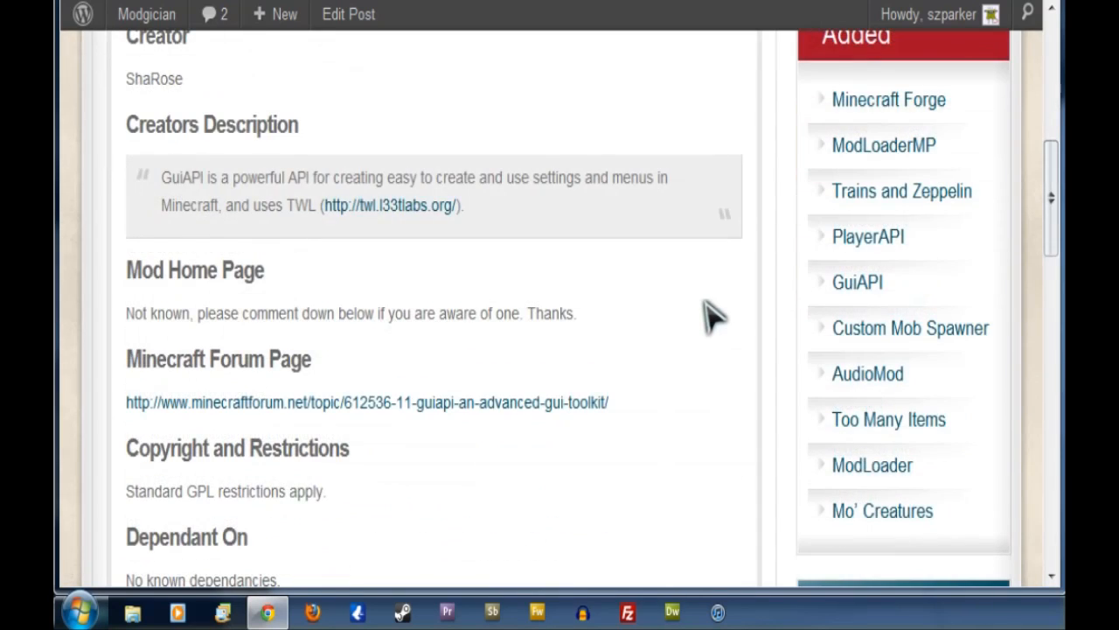
scroll(down, 3)
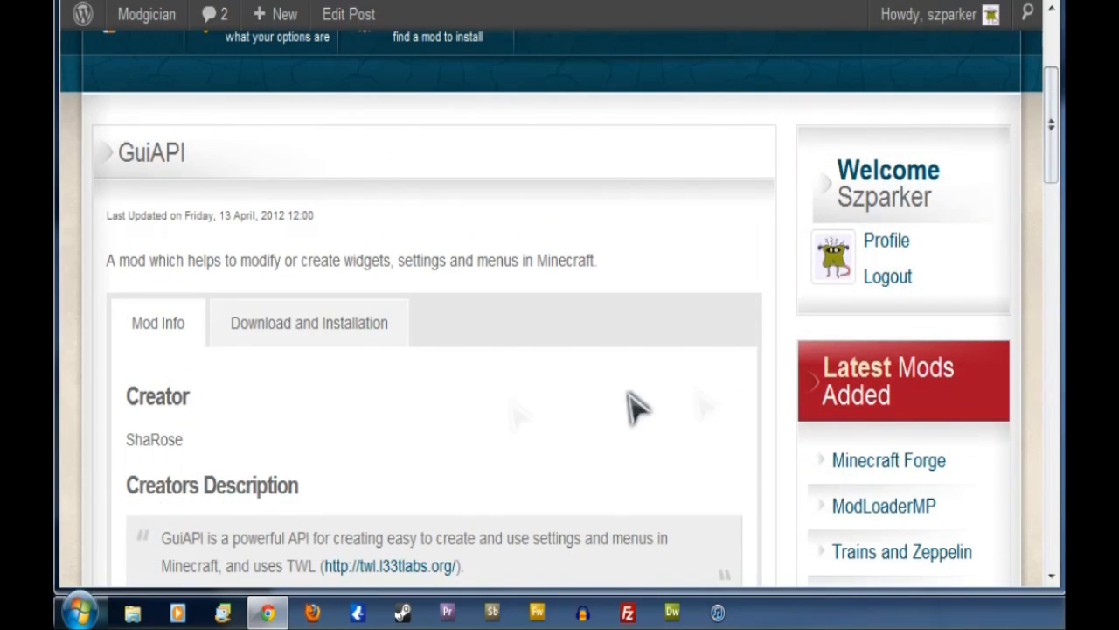
Show GuiAPI's Download and Installation section and read the installation warnings.
click(309, 323)
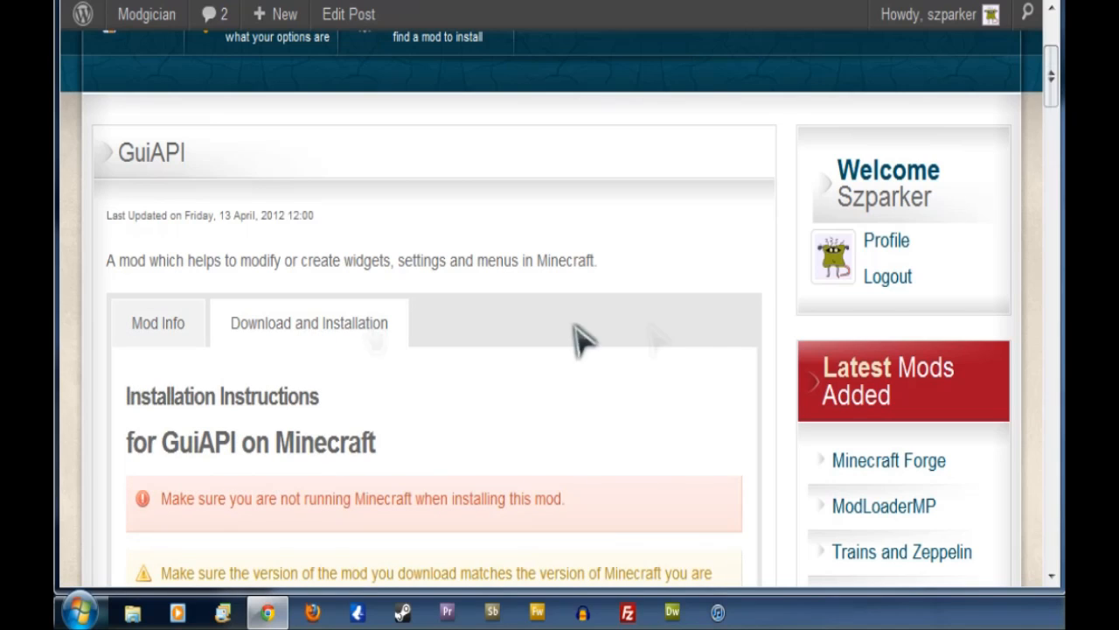
scroll(down, 3)
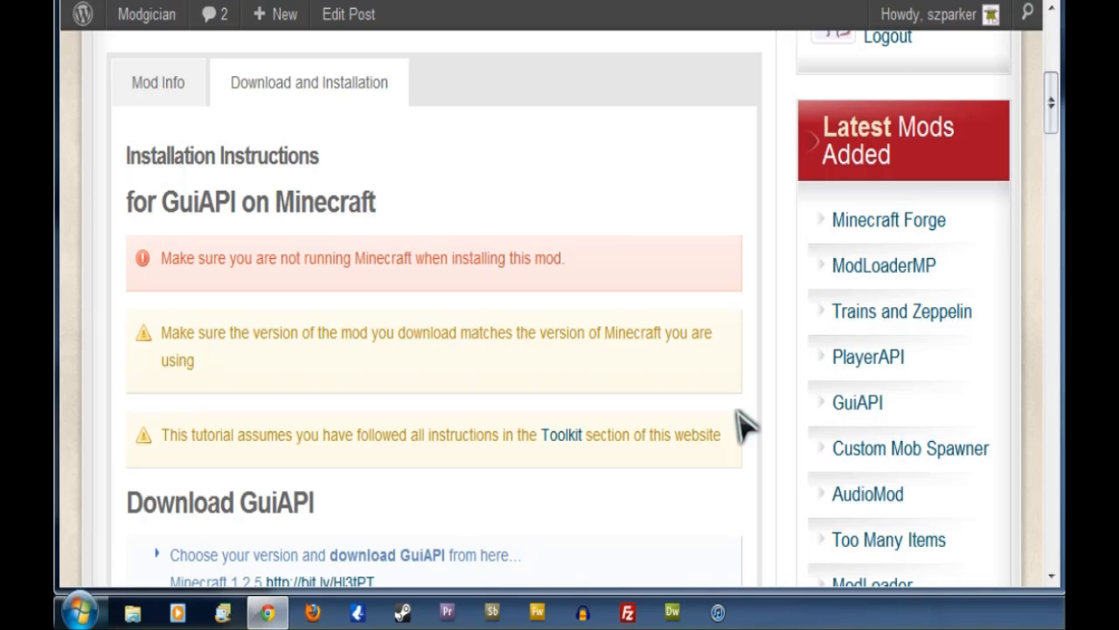
mouse_move(780, 435)
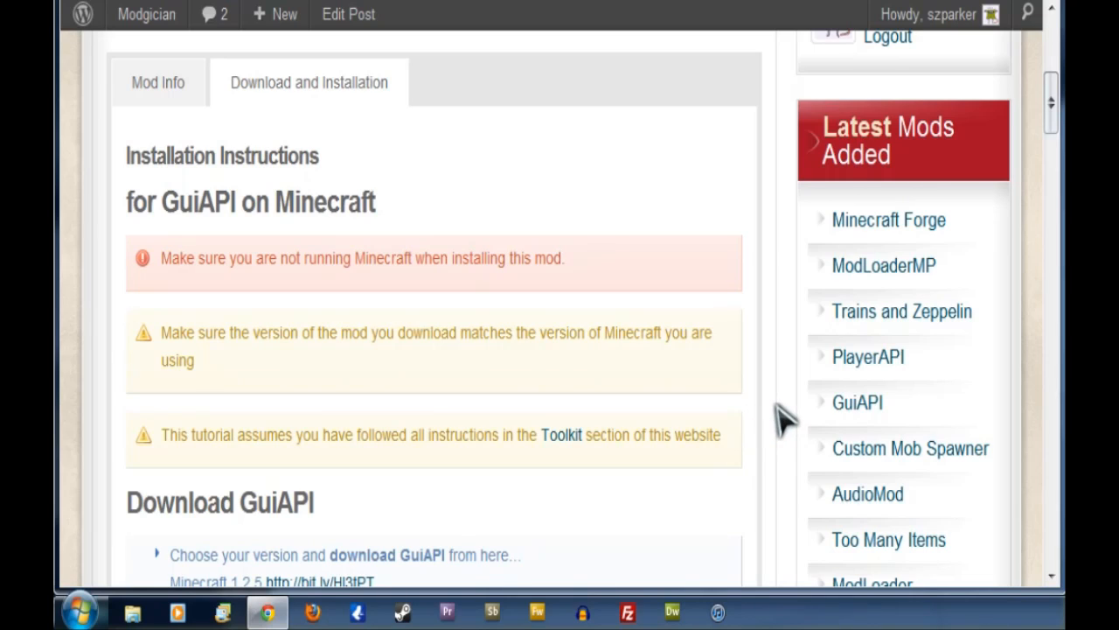
mouse_move(162, 291)
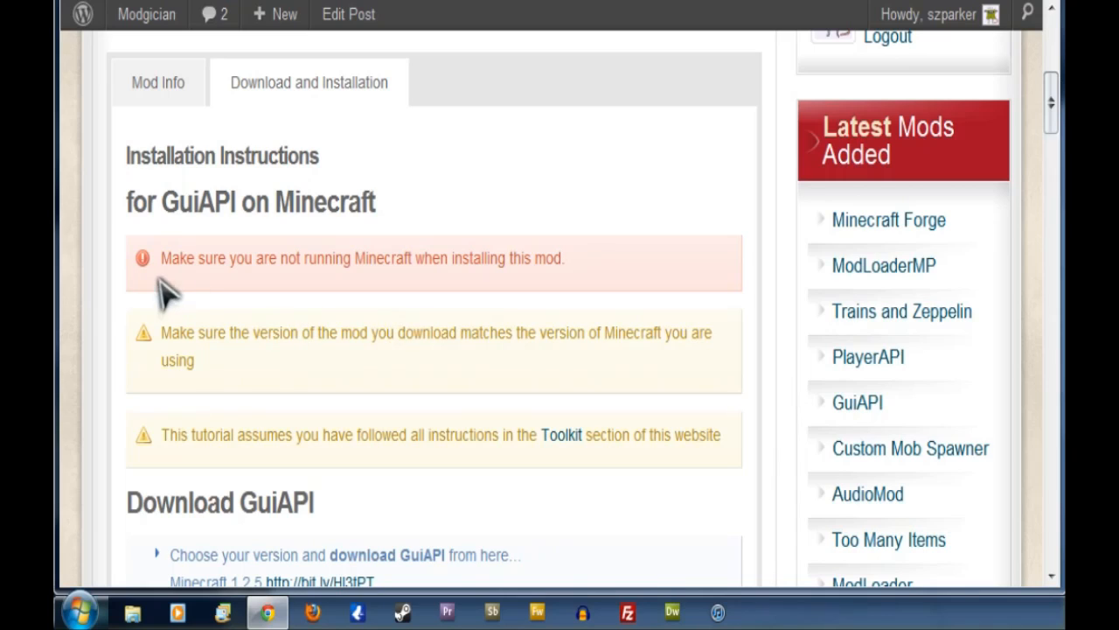
mouse_move(376, 296)
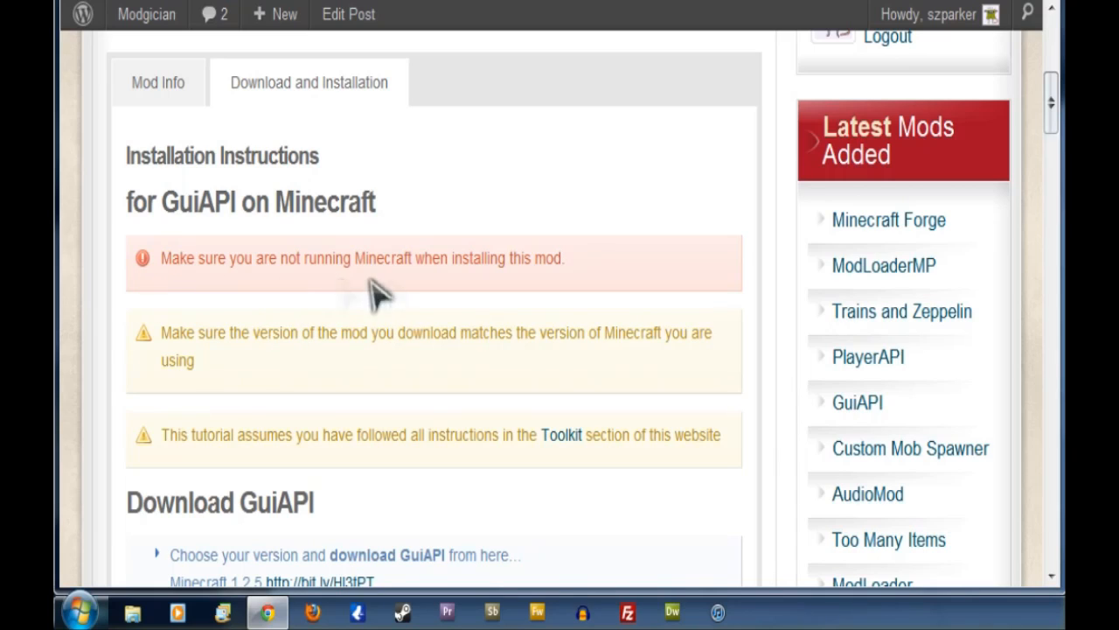
mouse_move(528, 265)
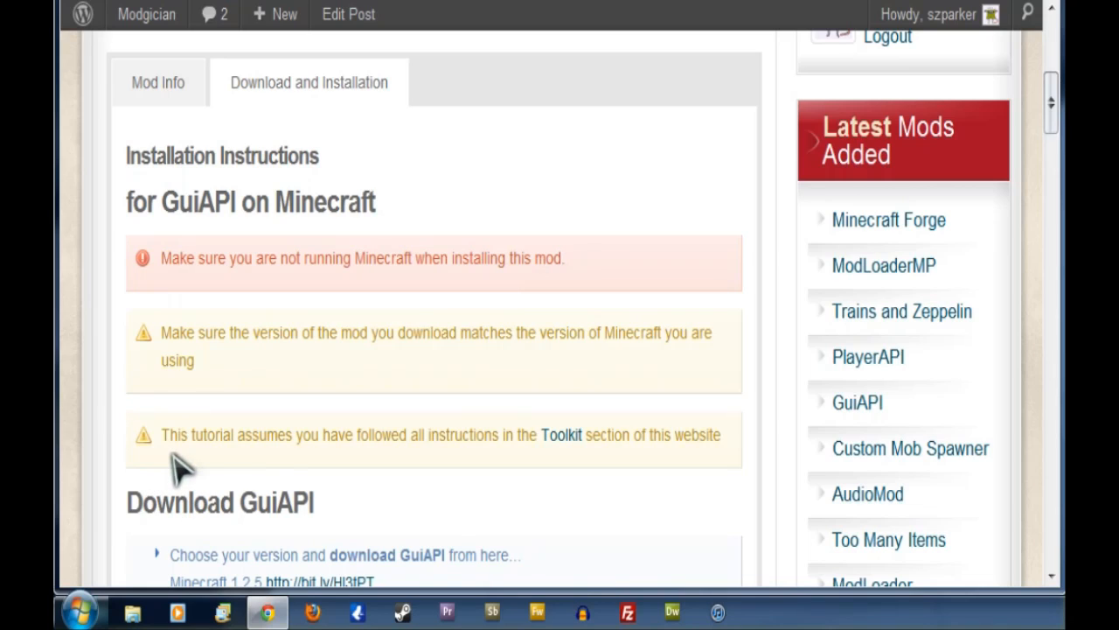
mouse_move(573, 472)
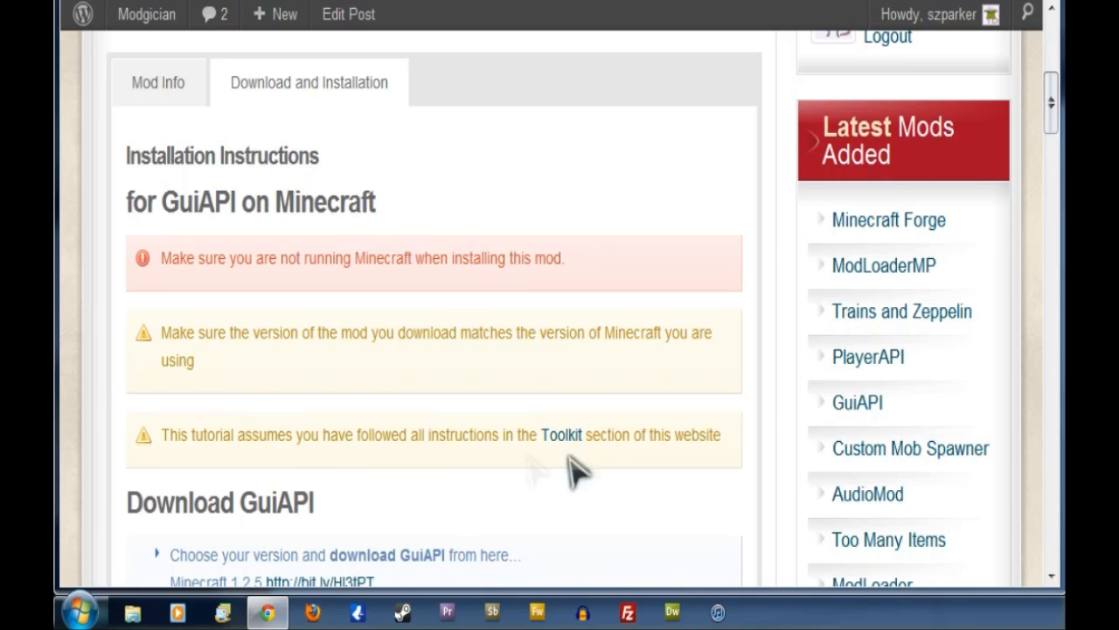
mouse_move(570, 460)
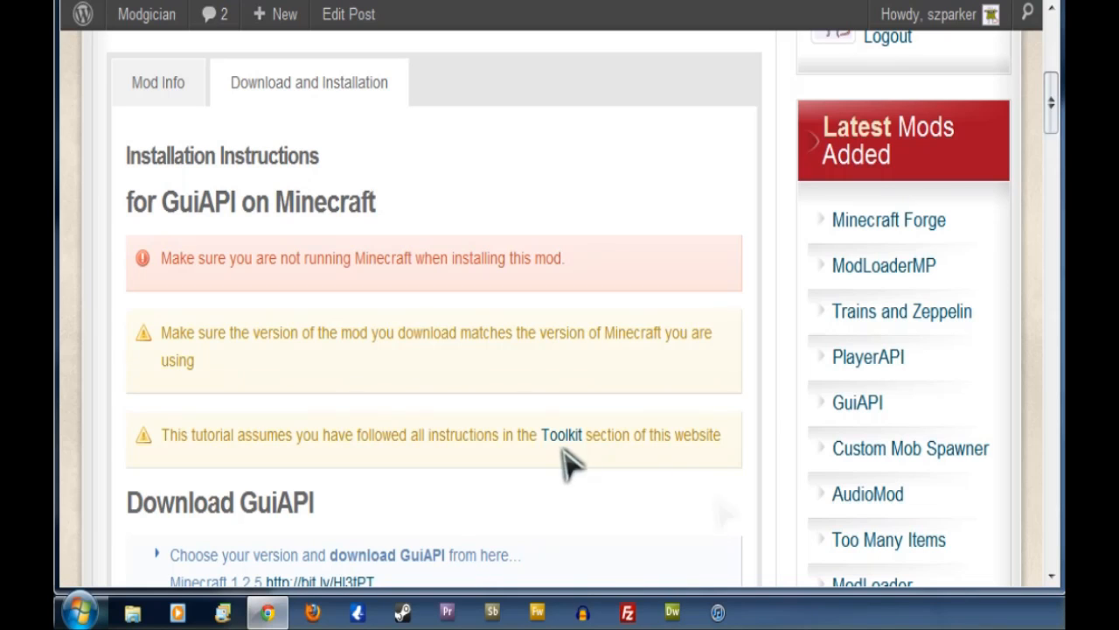
Bring the Download GuiAPI section with its version-specific bit.ly links into view.
scroll(down, 3)
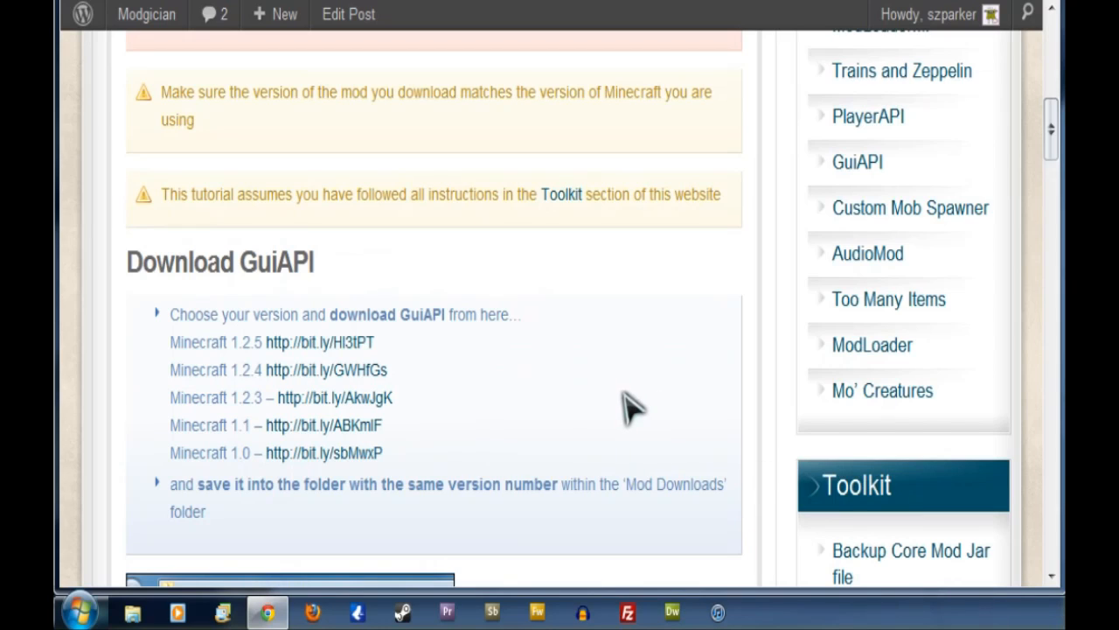
mouse_move(632, 392)
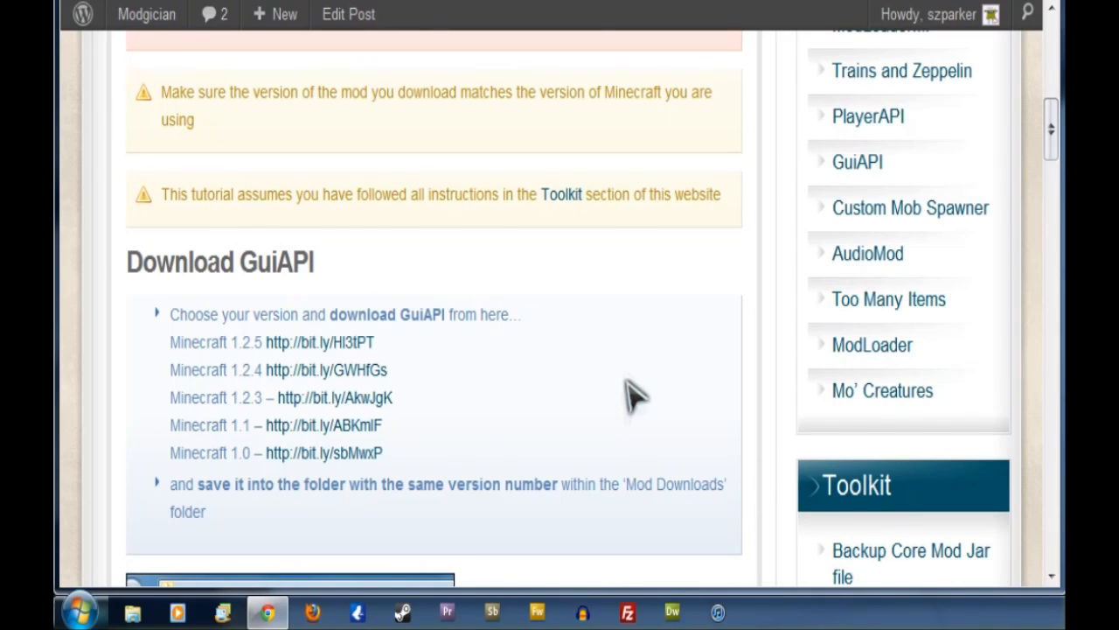
mouse_move(205, 346)
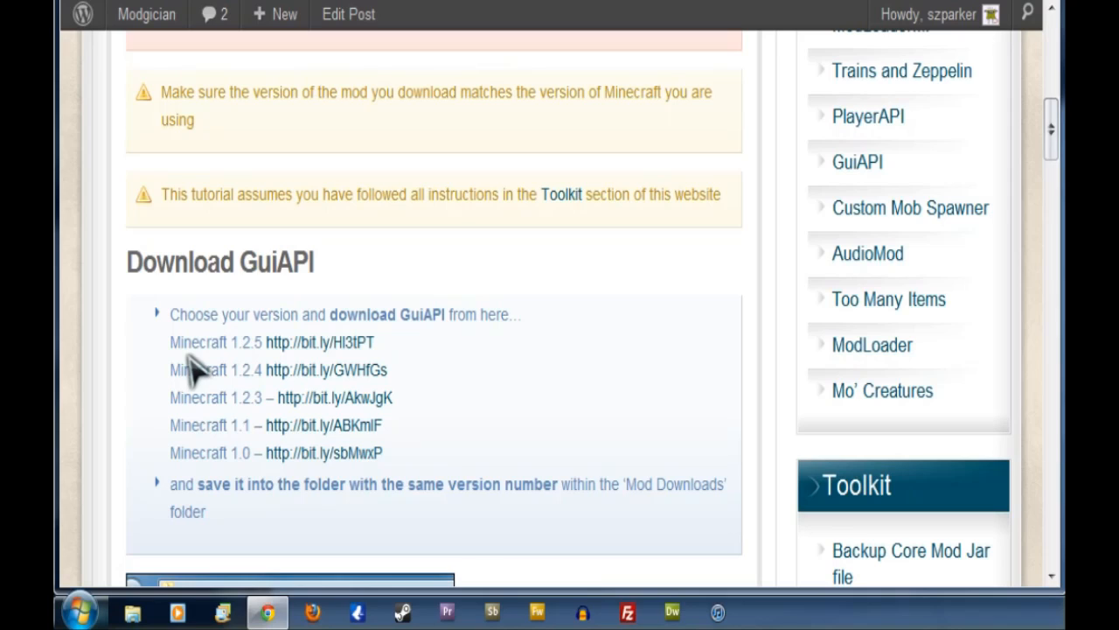
mouse_move(172, 352)
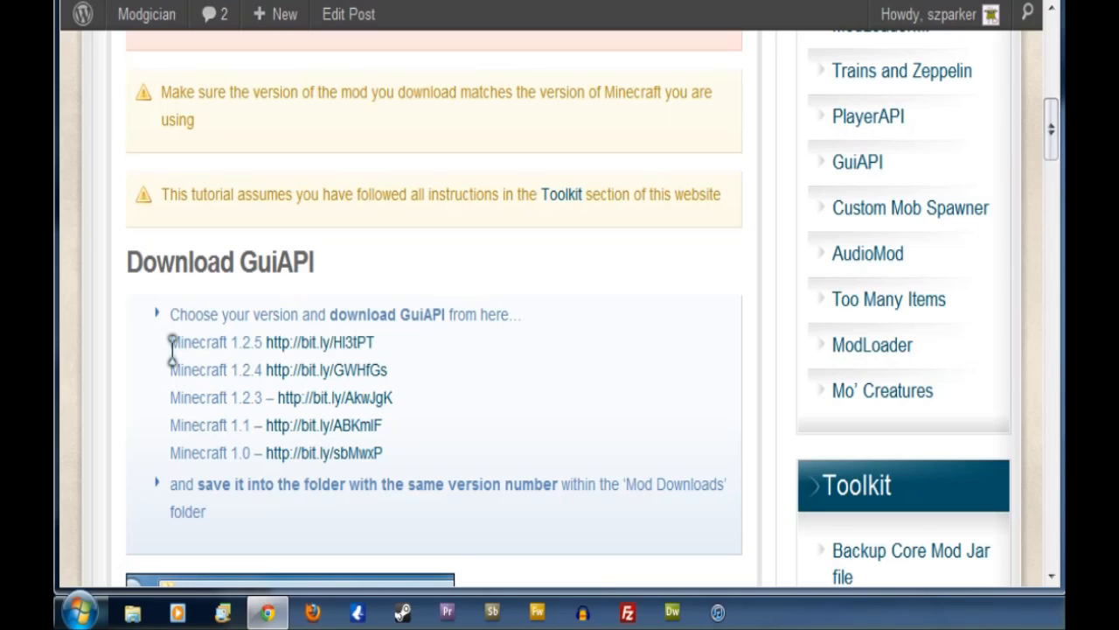
mouse_move(319, 360)
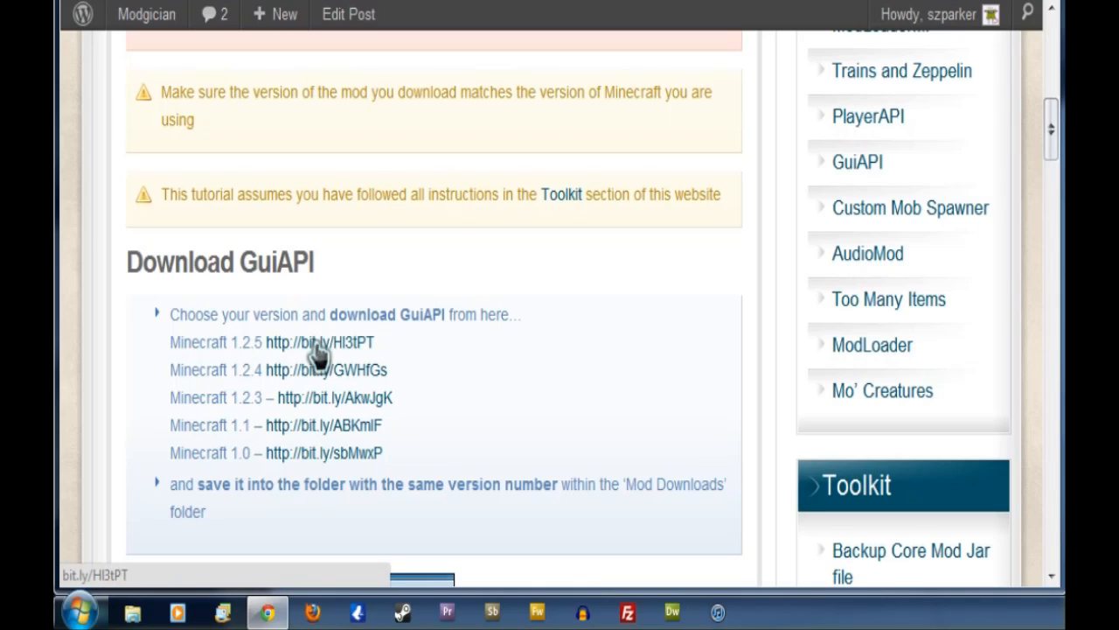
Download GuiAPI for Minecraft 1.2.5 and save the zip into Desktop > Mod Downloads > 1.2.5.
click(323, 341)
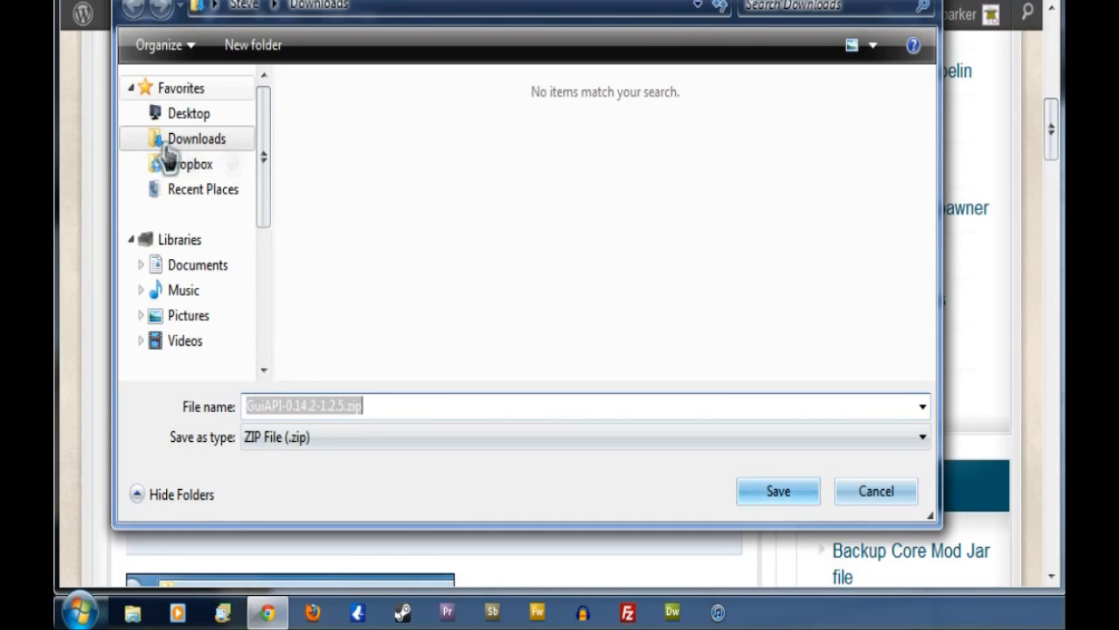
mouse_move(214, 114)
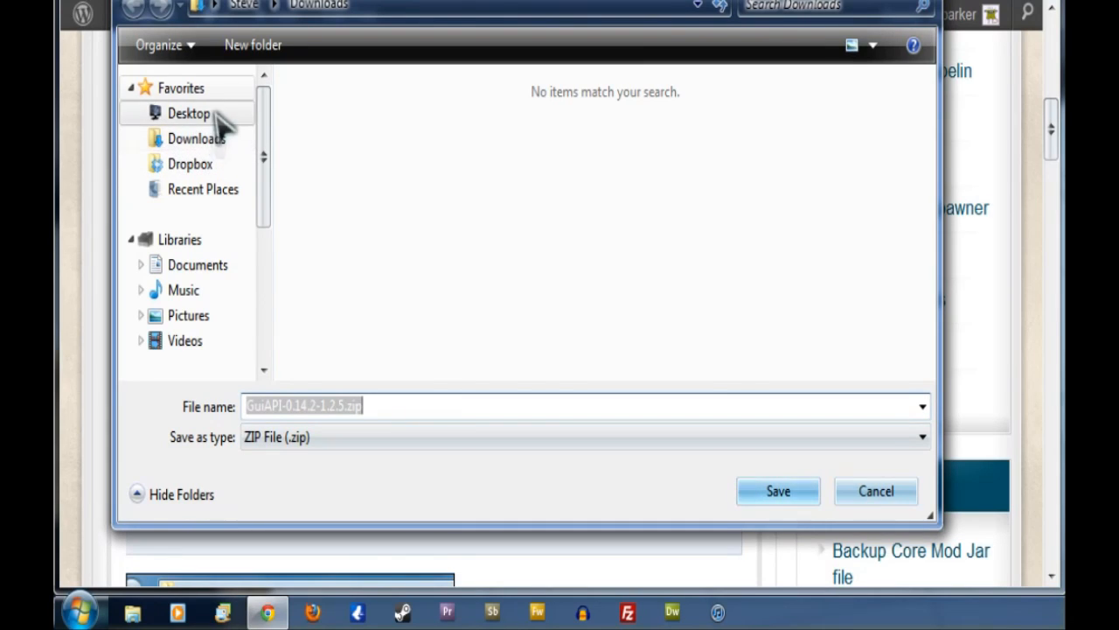
click(188, 113)
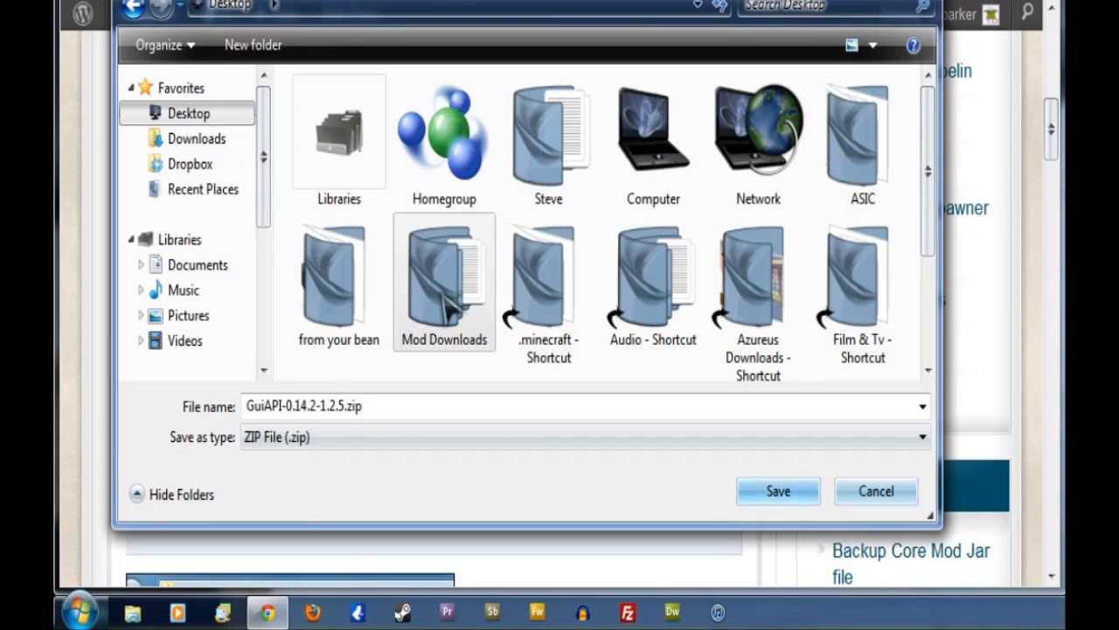
double_click(444, 280)
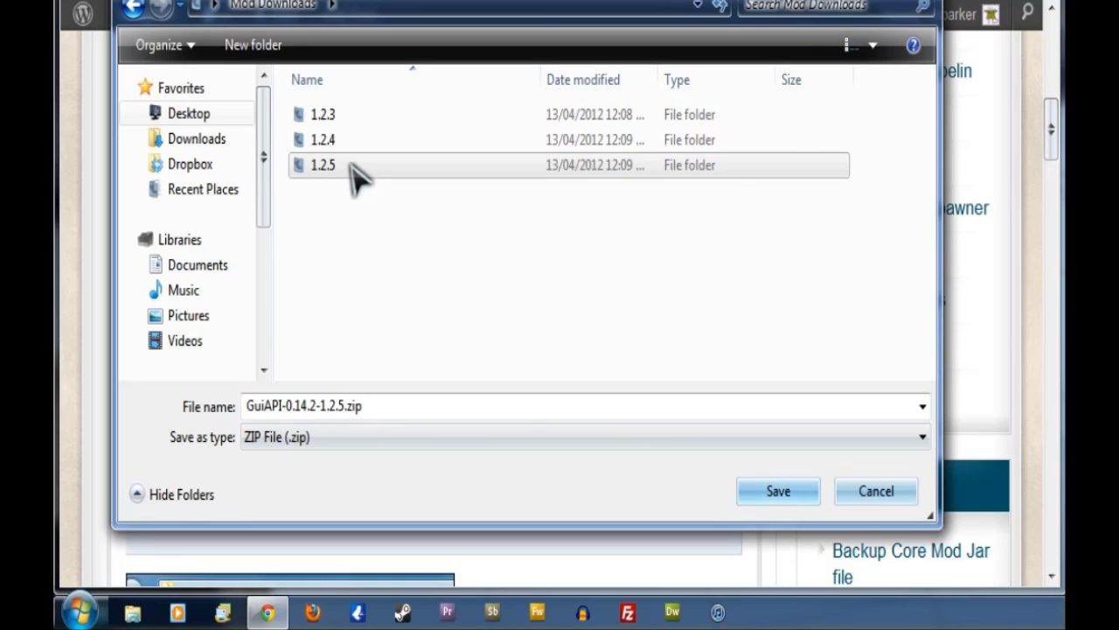
double_click(323, 164)
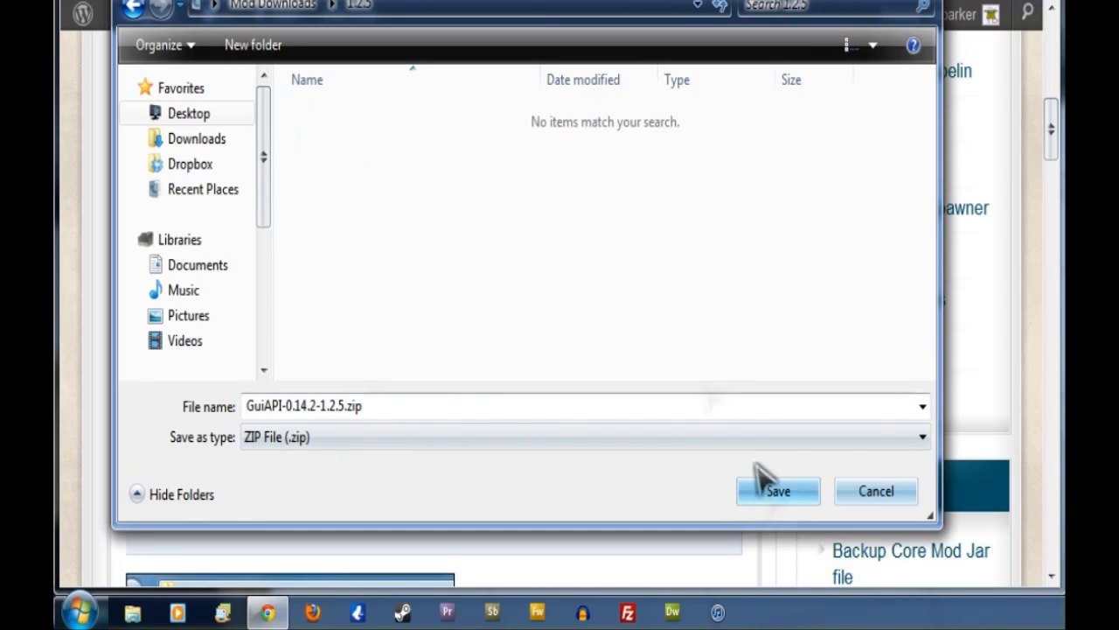
click(779, 490)
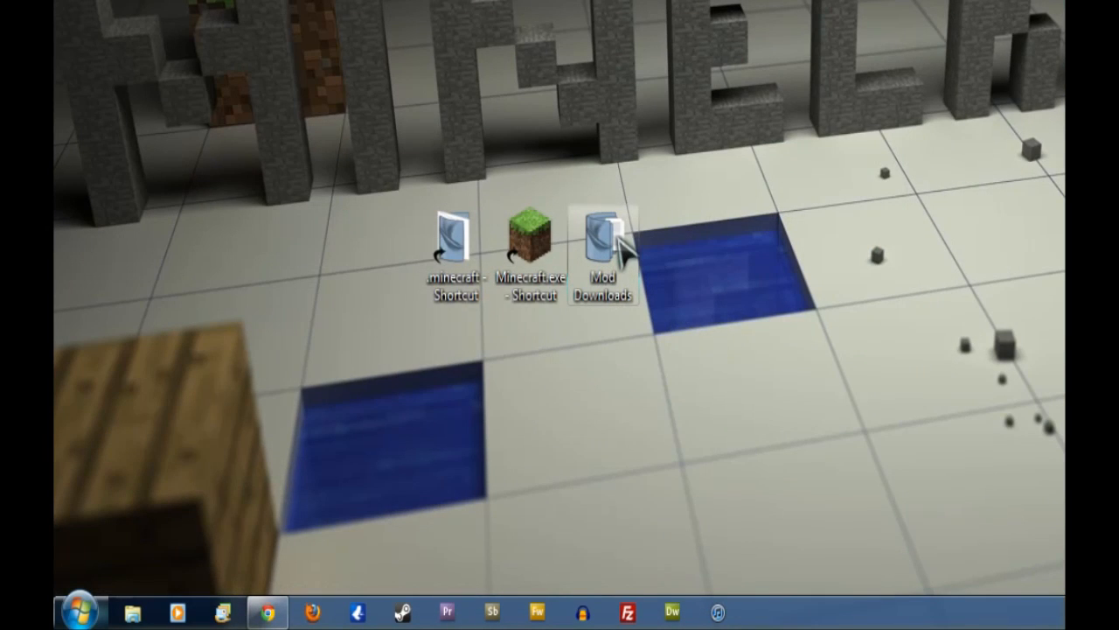
Open GuiAPI-0.14.2-1.2.5.zip from Mod Downloads\1.2.5 as a 7-Zip archive.
double_click(600, 241)
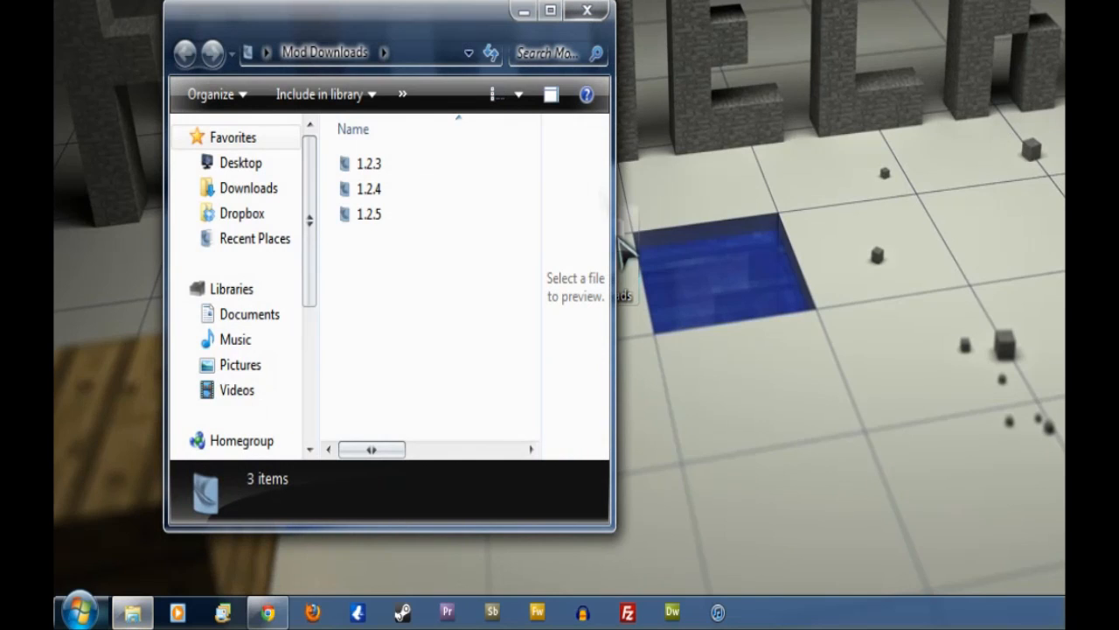
drag(384, 30, 774, 0)
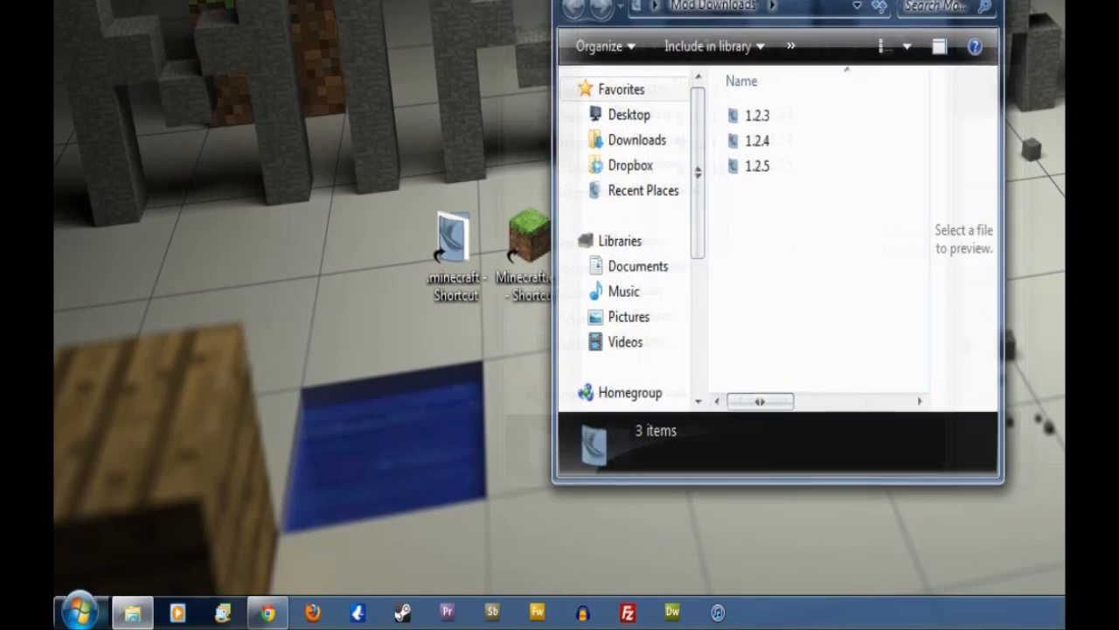
double_click(757, 165)
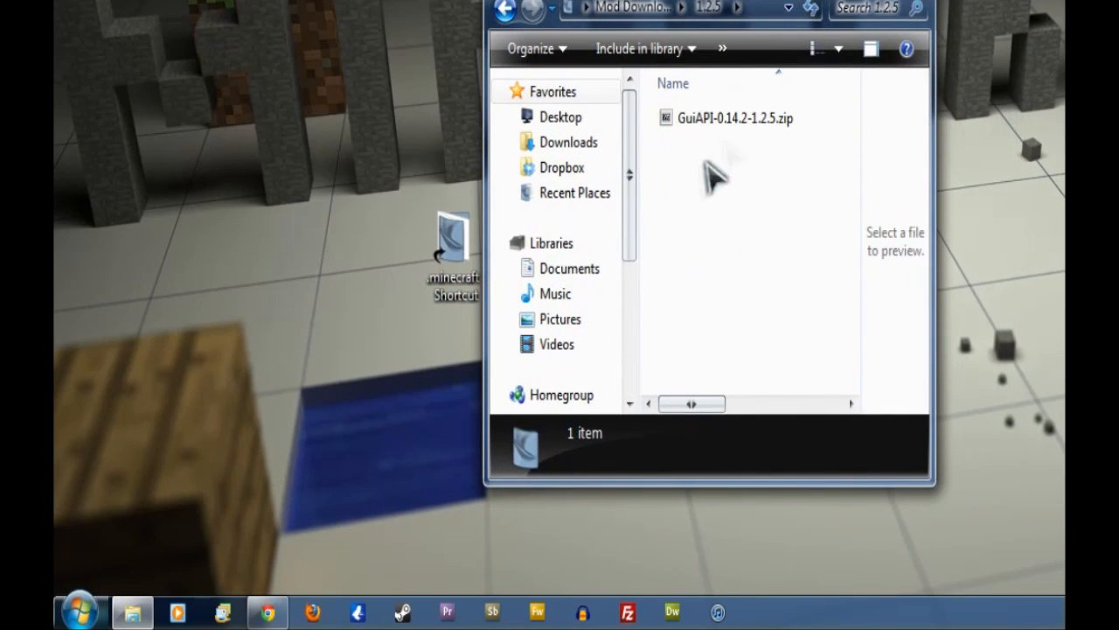
click(735, 118)
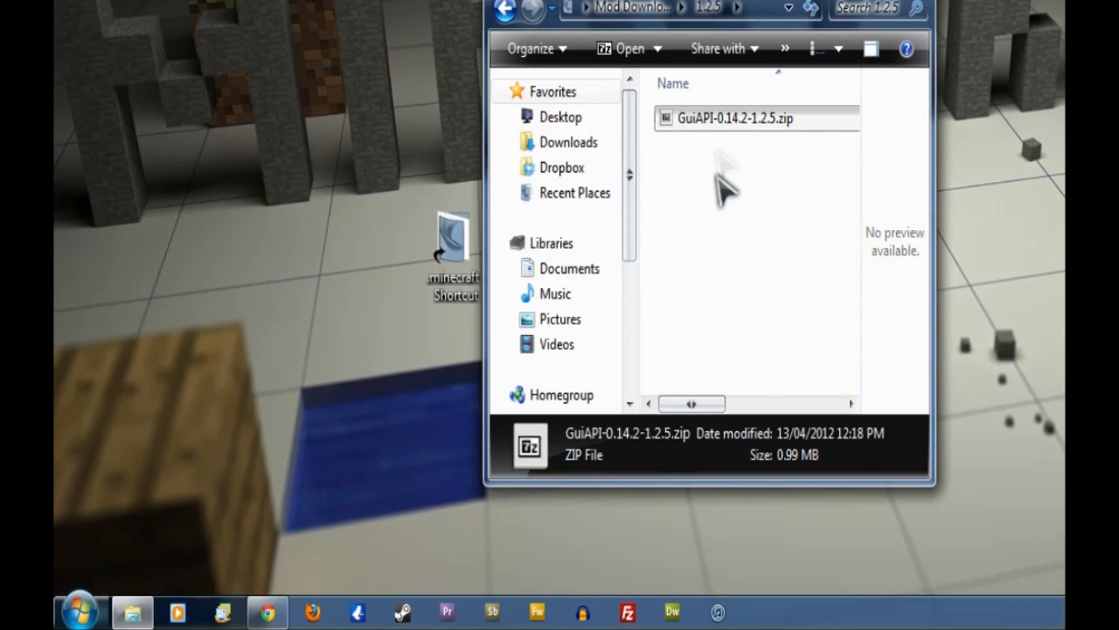
right_click(757, 118)
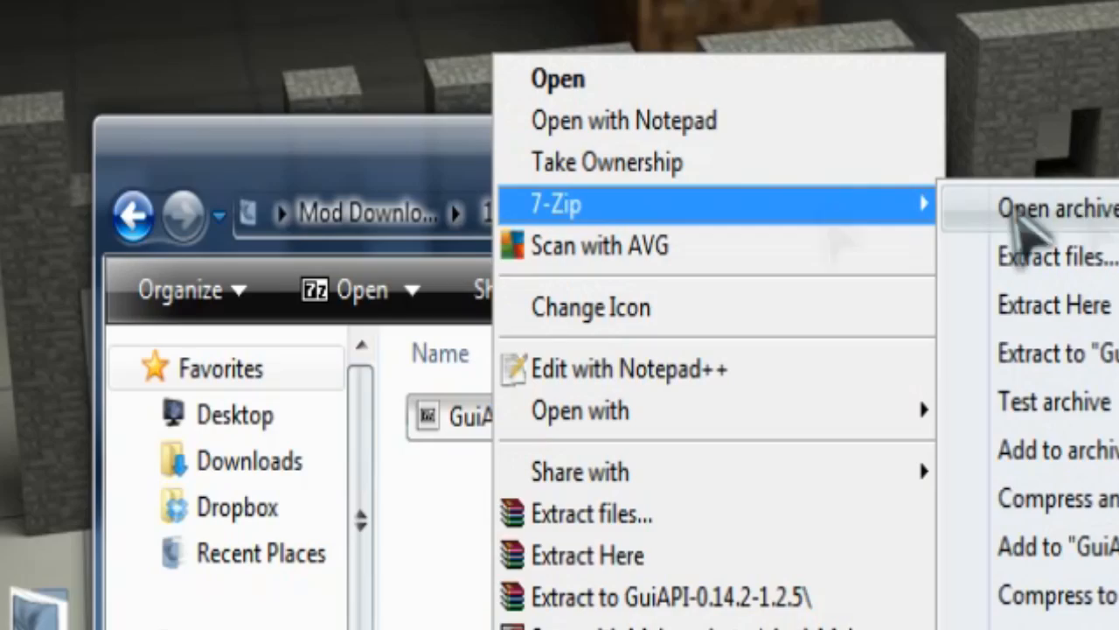
click(1047, 208)
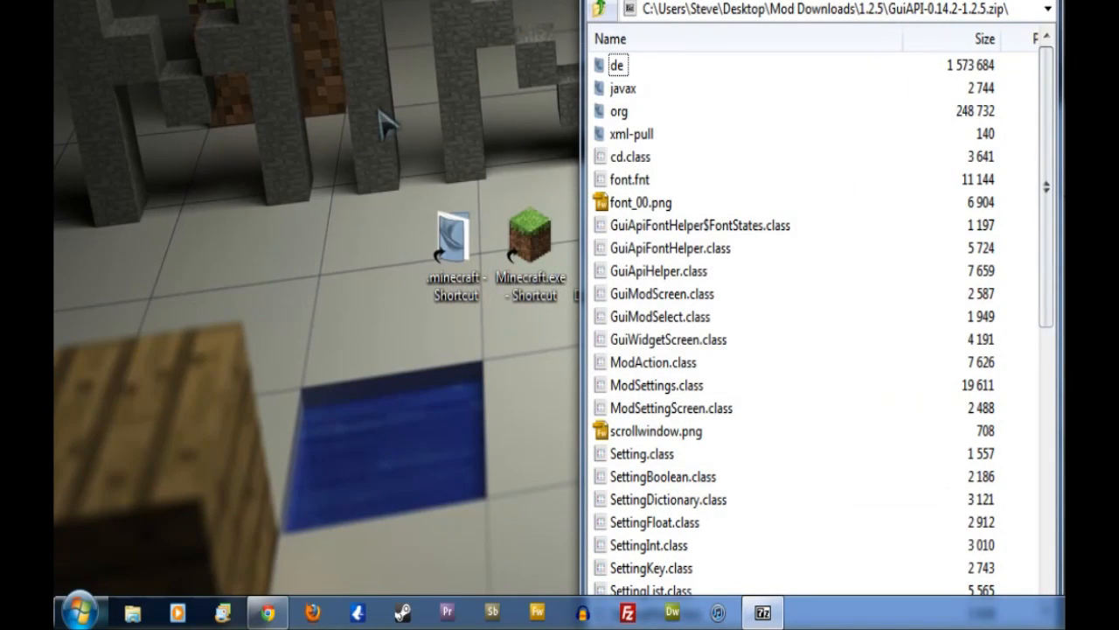
mouse_move(467, 284)
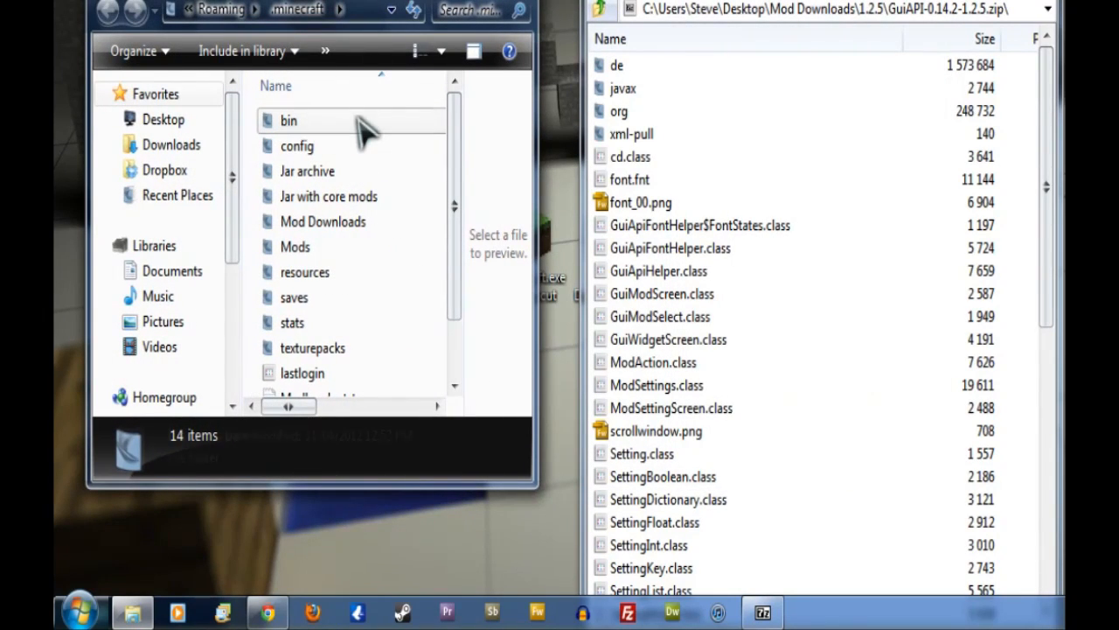
Open minecraft.jar from .minecraft\bin in 7-Zip and close the bin folder window.
double_click(288, 120)
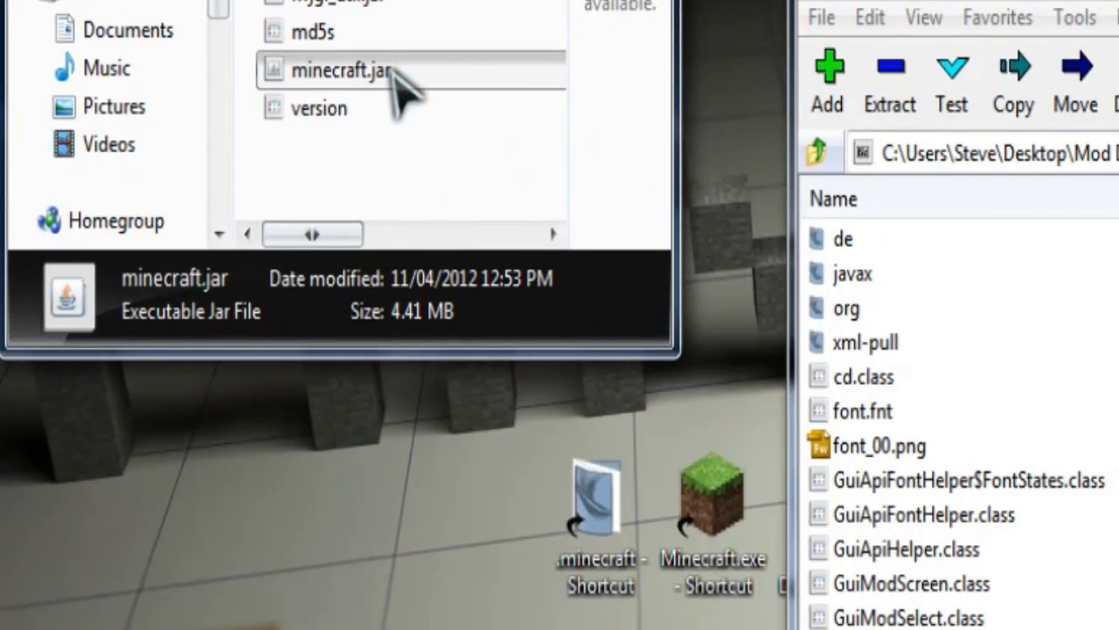
right_click(342, 72)
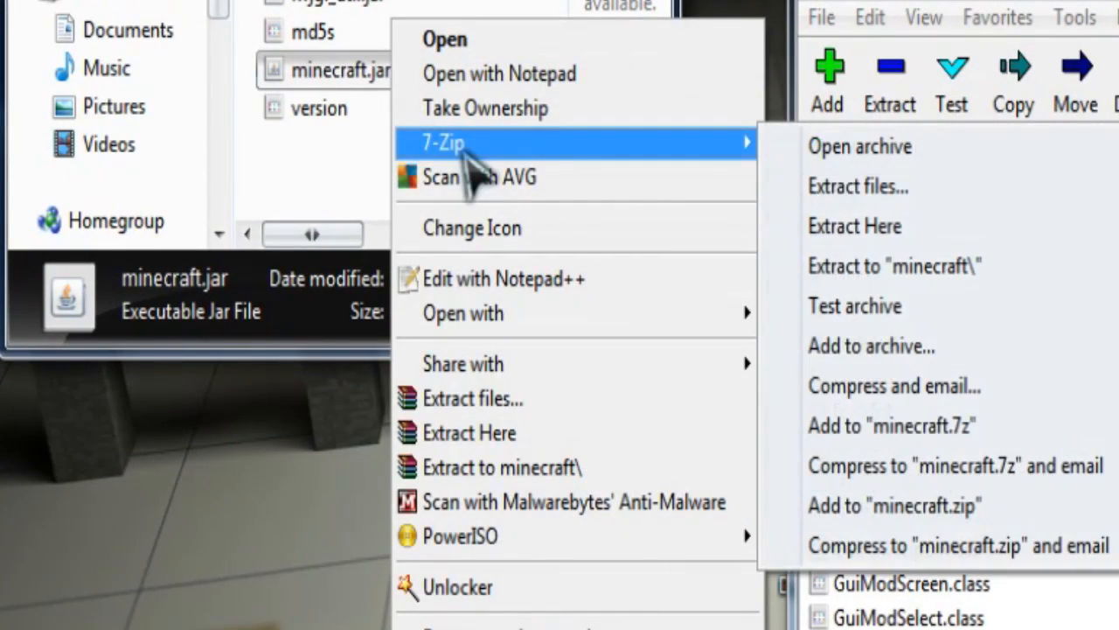
click(858, 146)
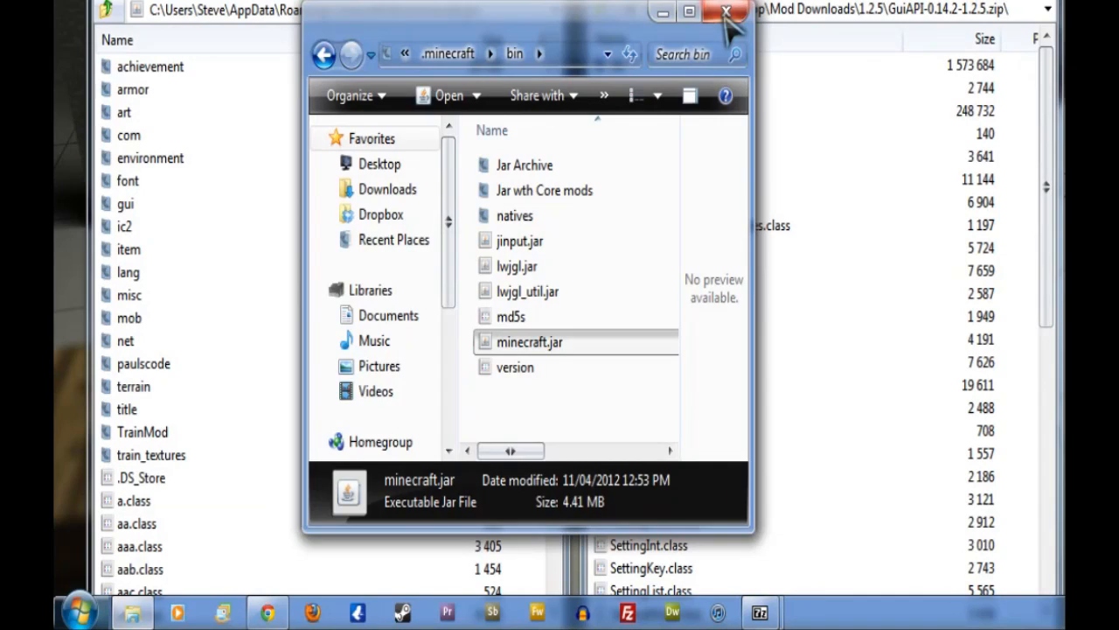
click(718, 13)
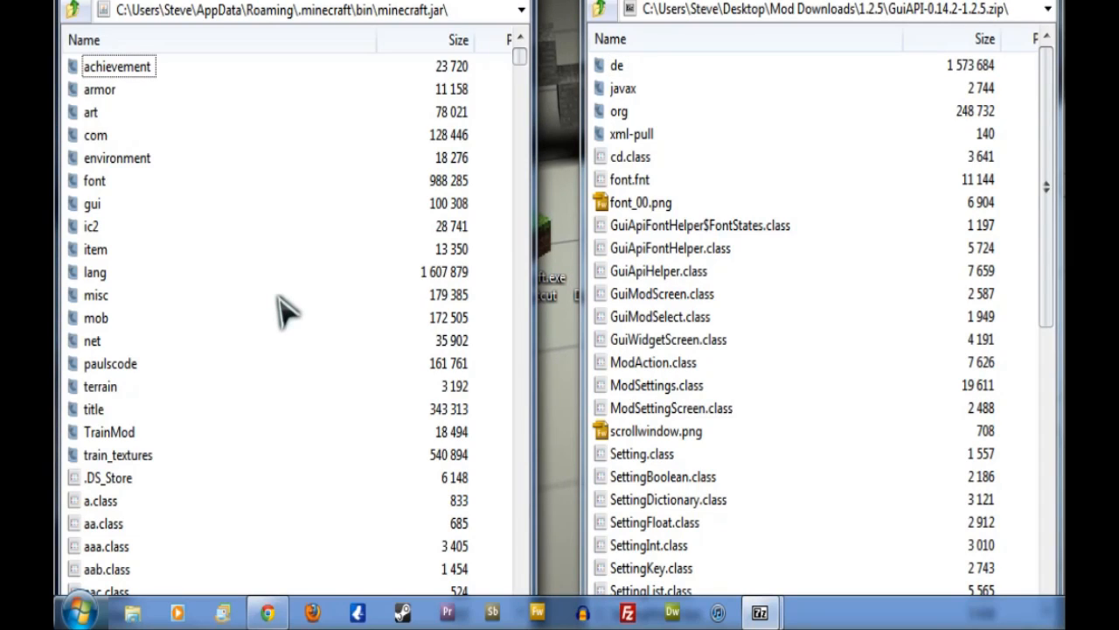
mouse_move(870, 324)
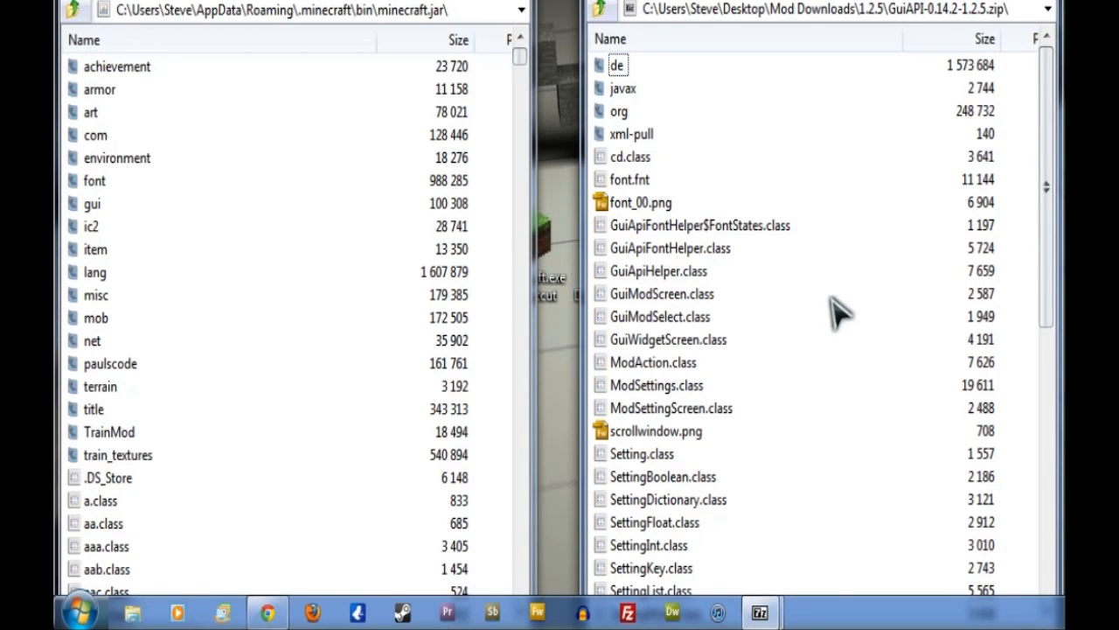
Select all GuiAPI archive files and confirm copying them into minecraft.jar.
key(ctrl+a)
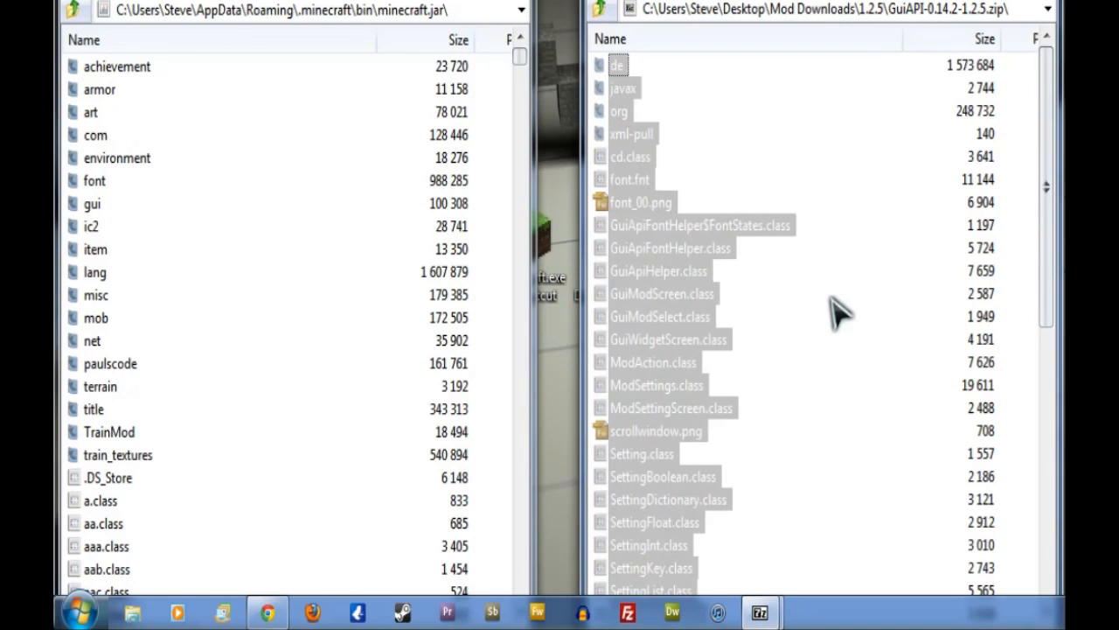
mouse_move(756, 130)
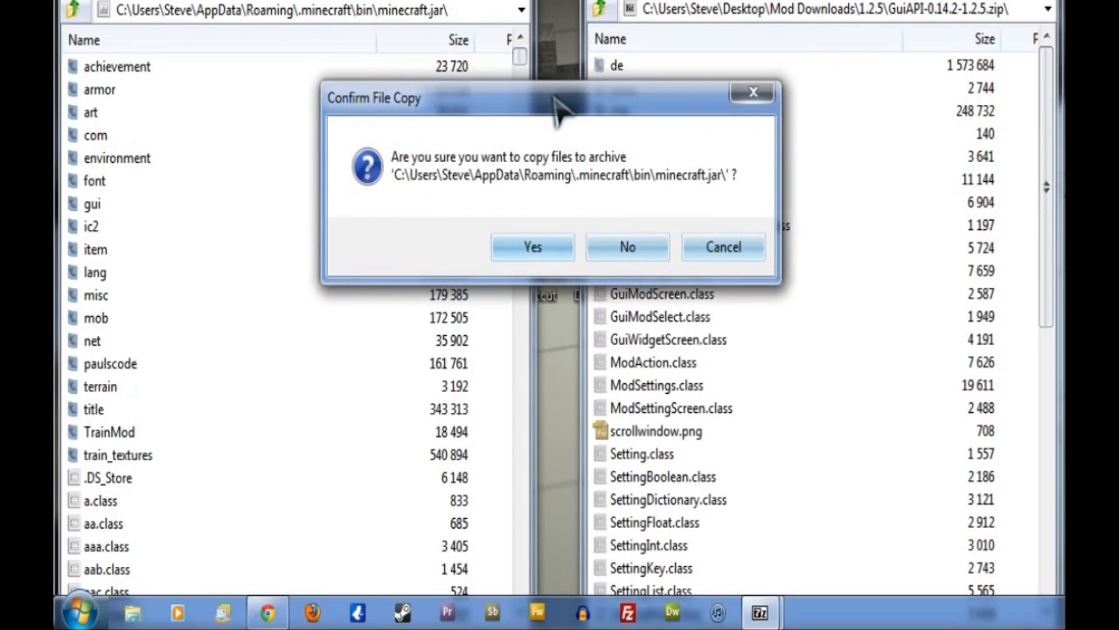
click(532, 247)
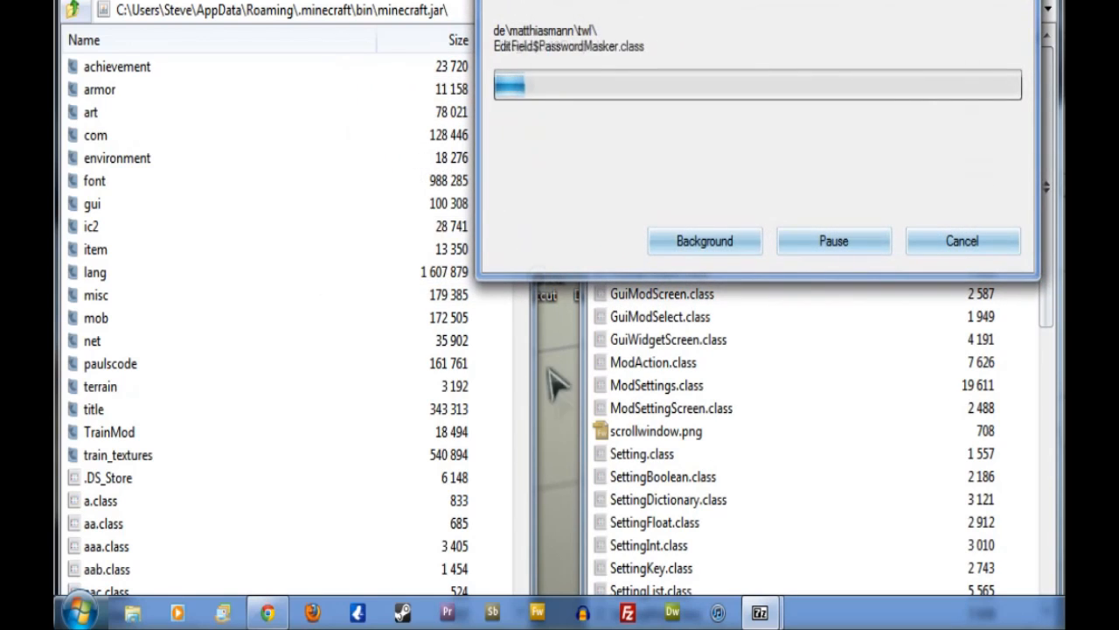
mouse_move(558, 380)
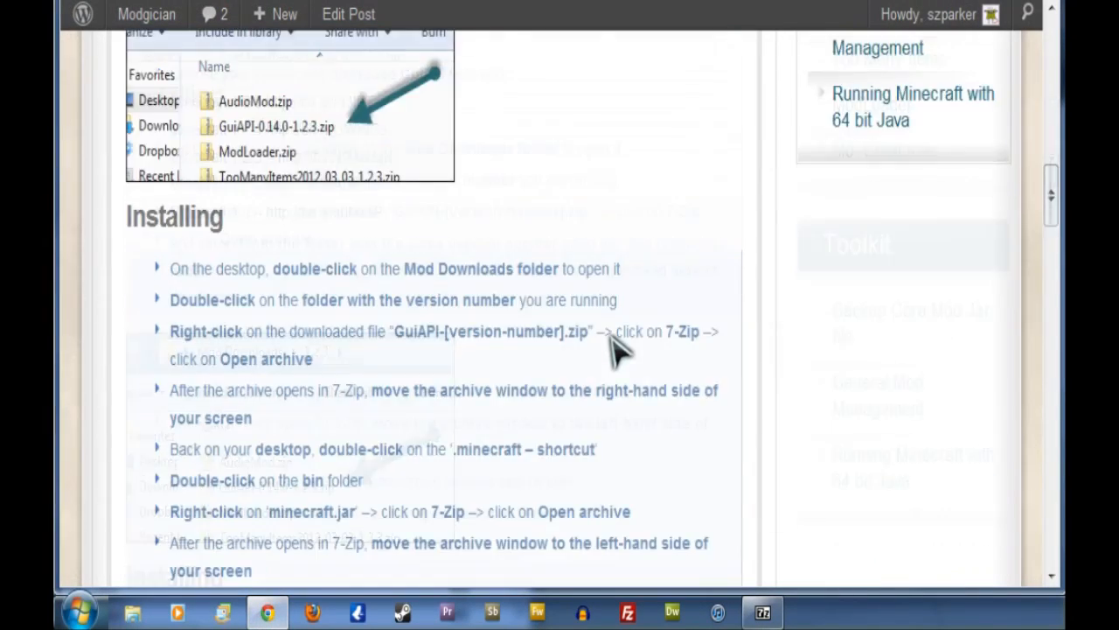
Check minecraft.jar for the copied de, javax, org and xml-pull folders.
scroll(down, 3)
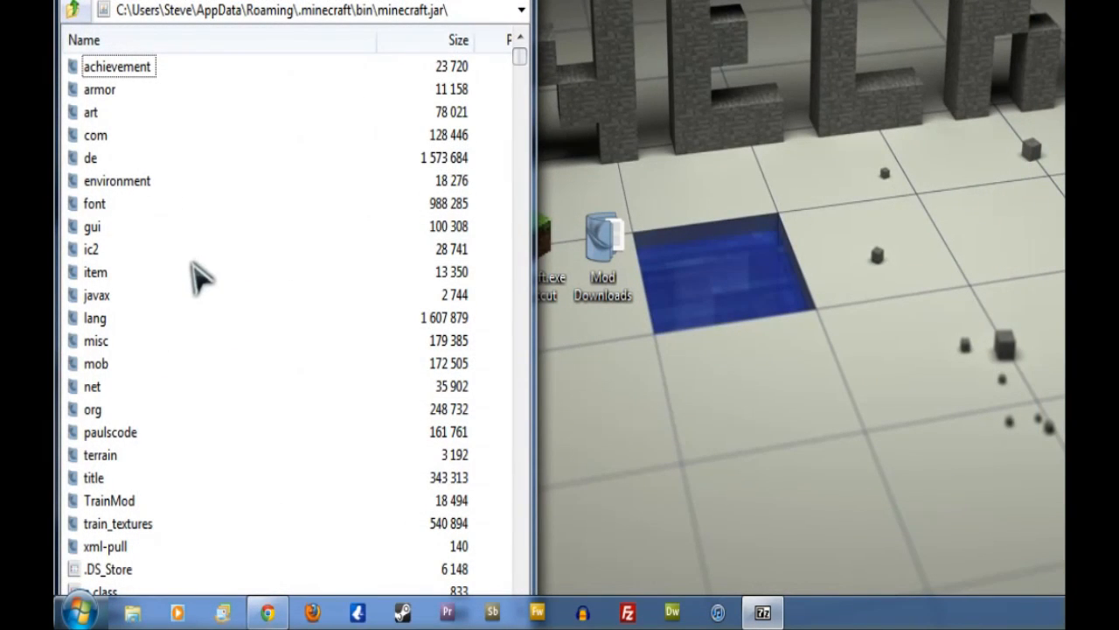
mouse_move(136, 362)
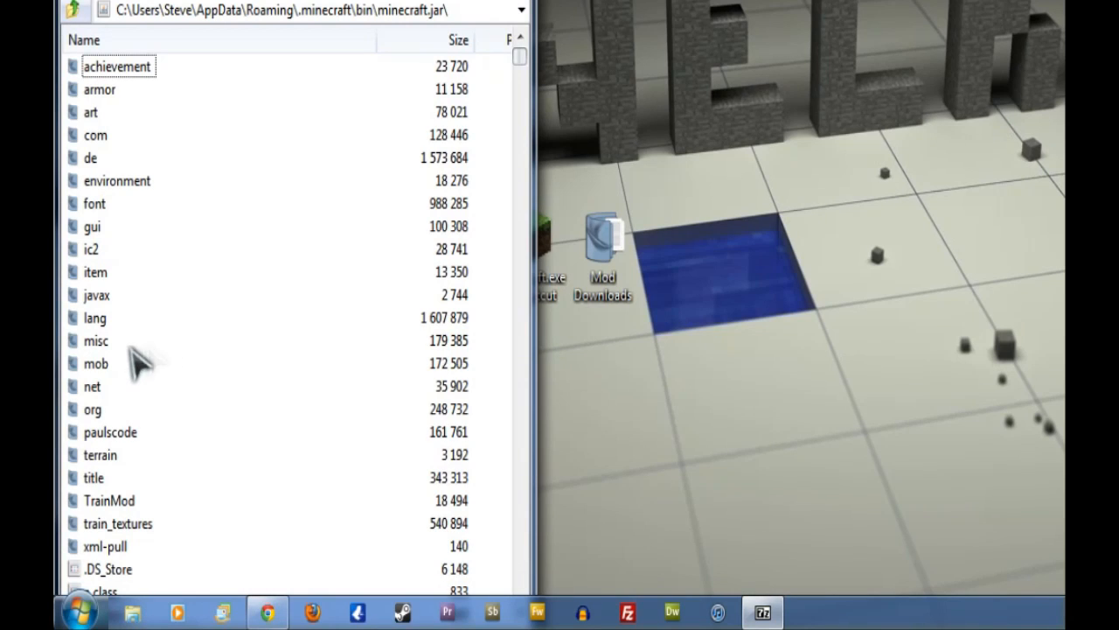
mouse_move(131, 389)
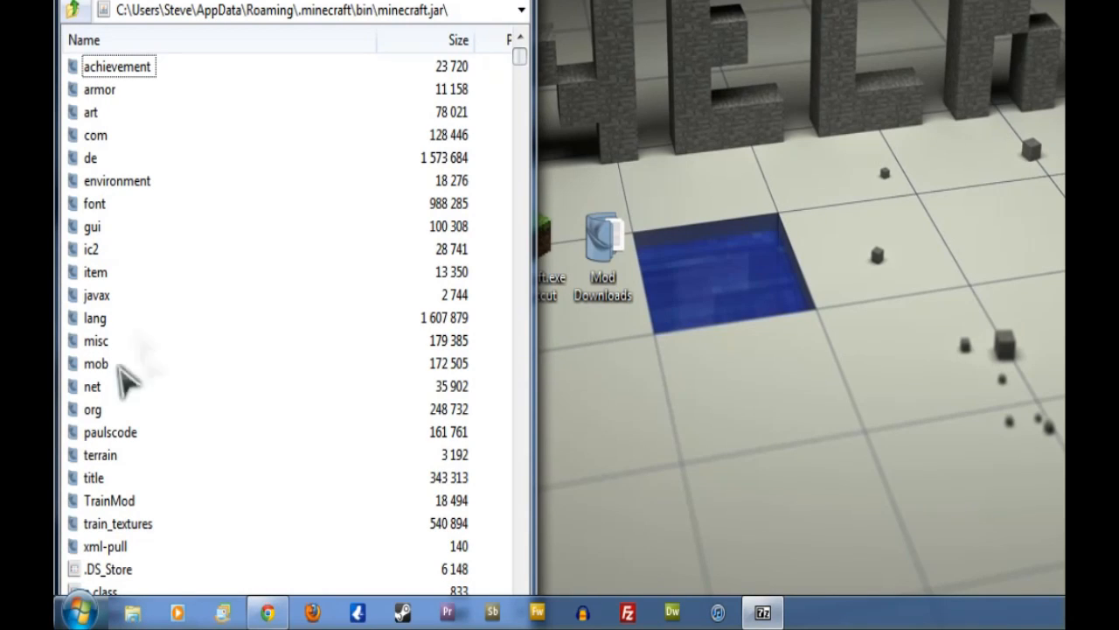
mouse_move(136, 368)
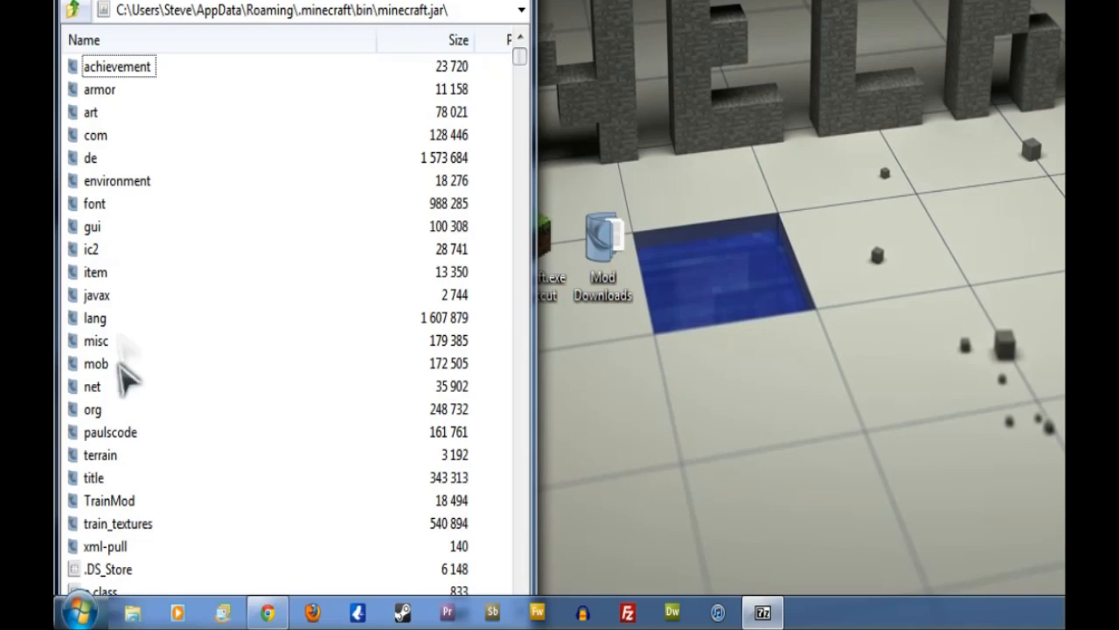
mouse_move(170, 365)
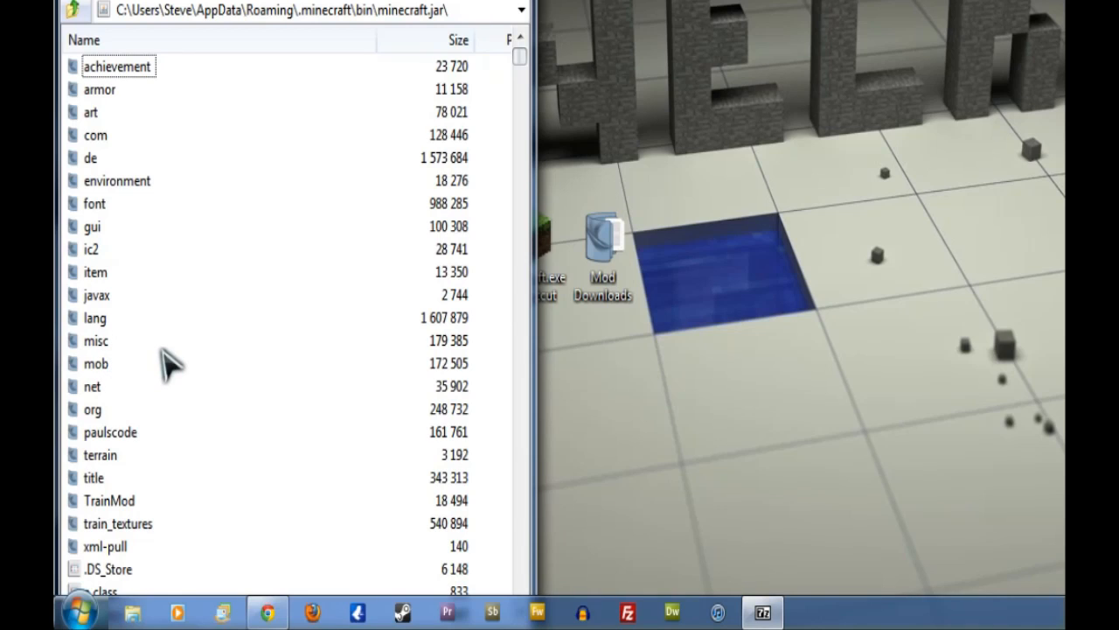
mouse_move(156, 346)
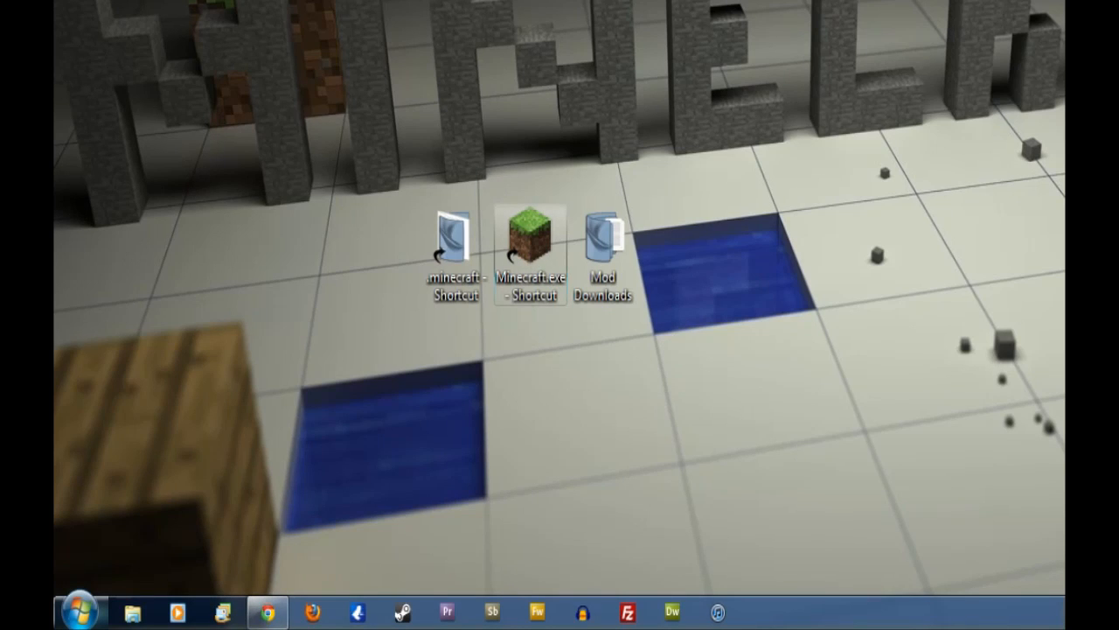
Launch Minecraft 1.2.5 from its desktop shortcut, log in and enter Singleplayer.
double_click(530, 234)
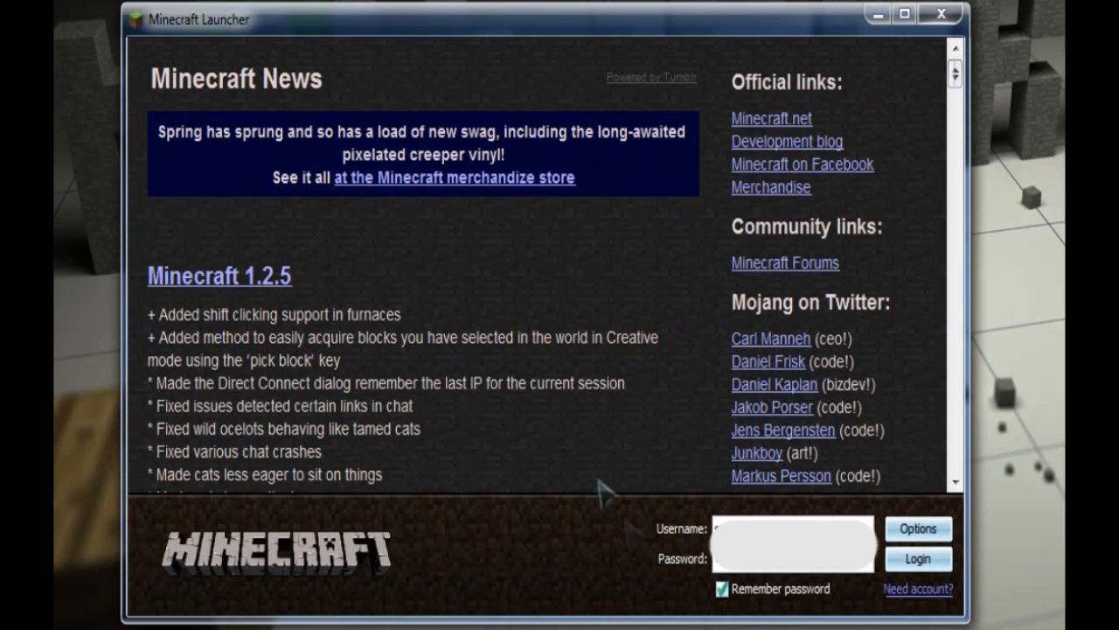
click(920, 559)
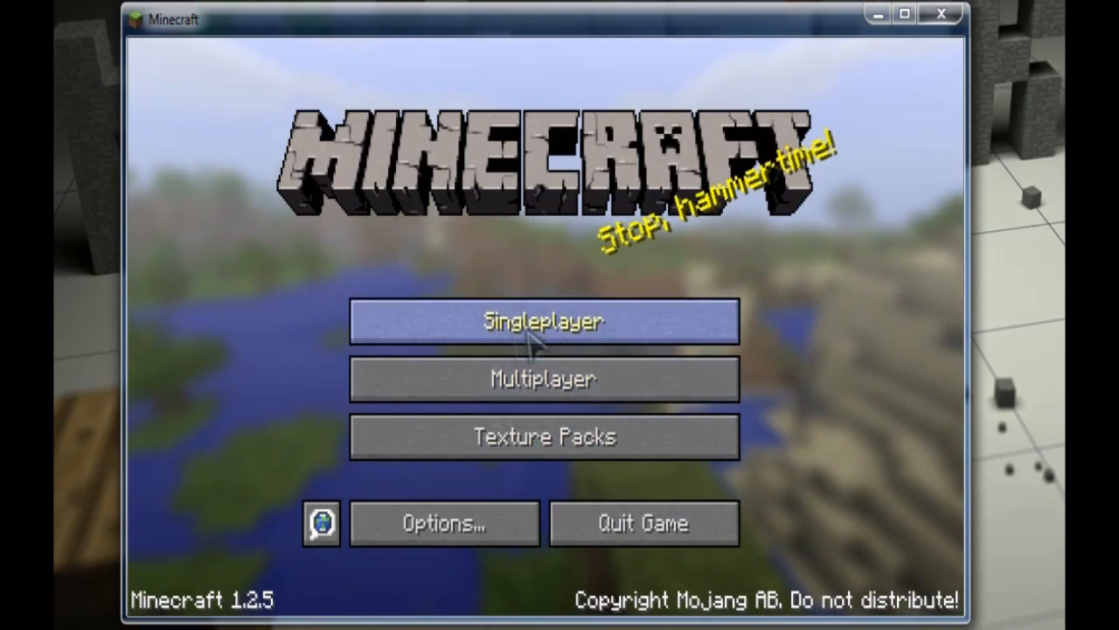
click(544, 321)
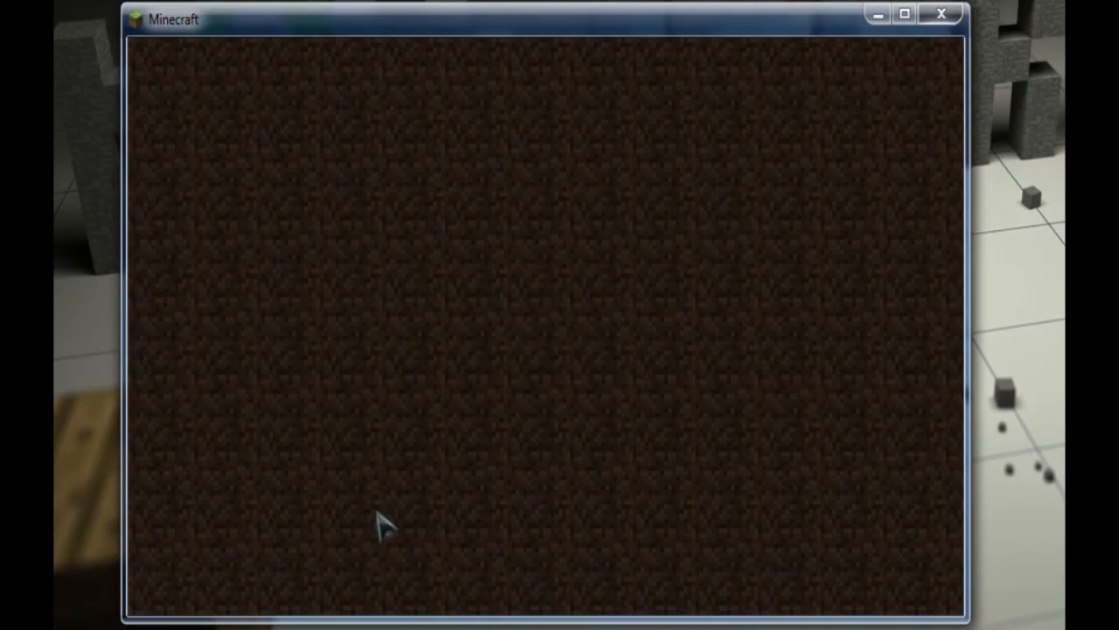